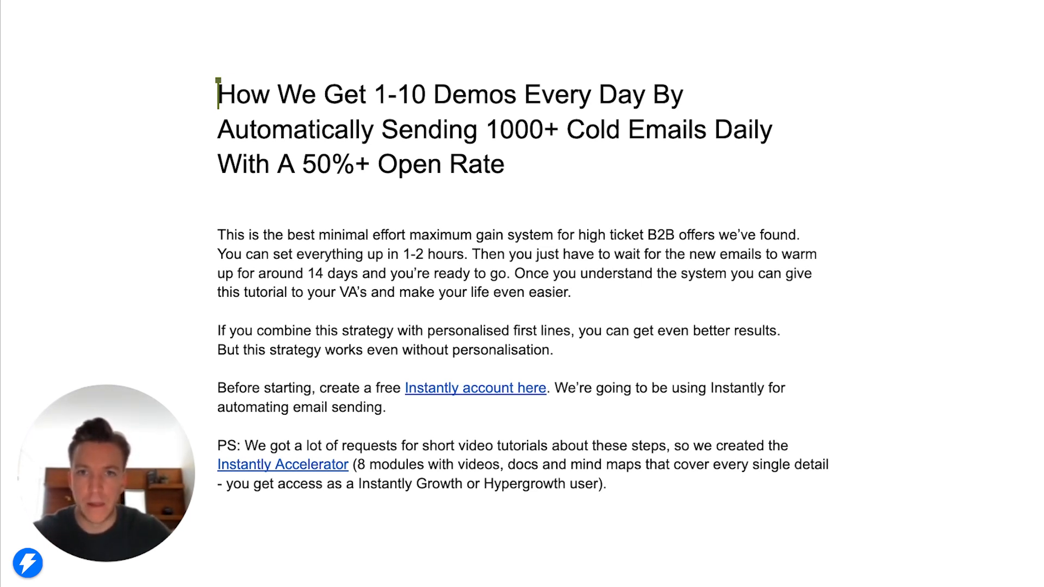
View the Niche & Offer, Campaigns and Optimization module checklists in the Accelerator
left_click(283, 464)
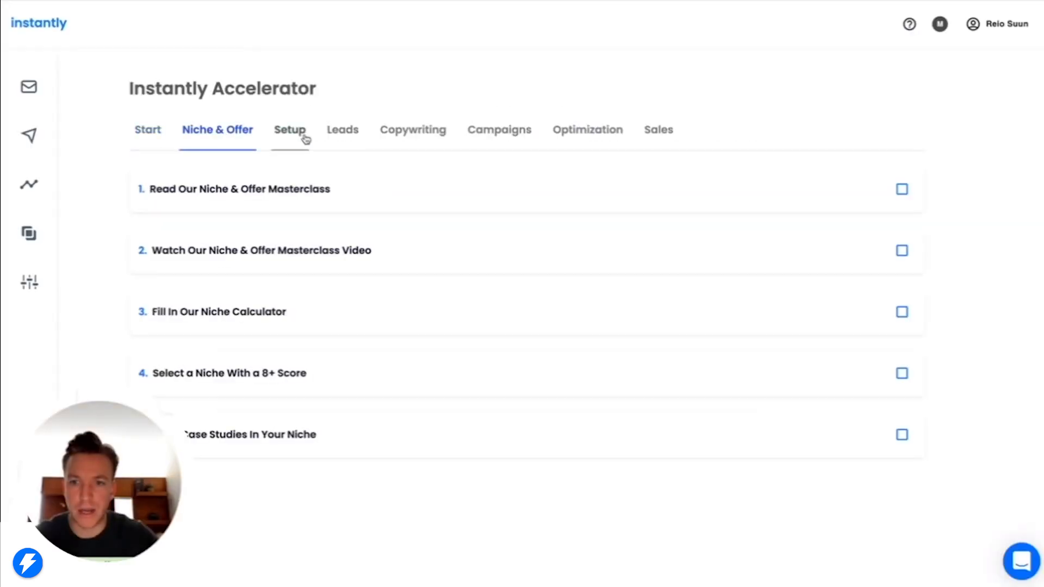
left_click(500, 129)
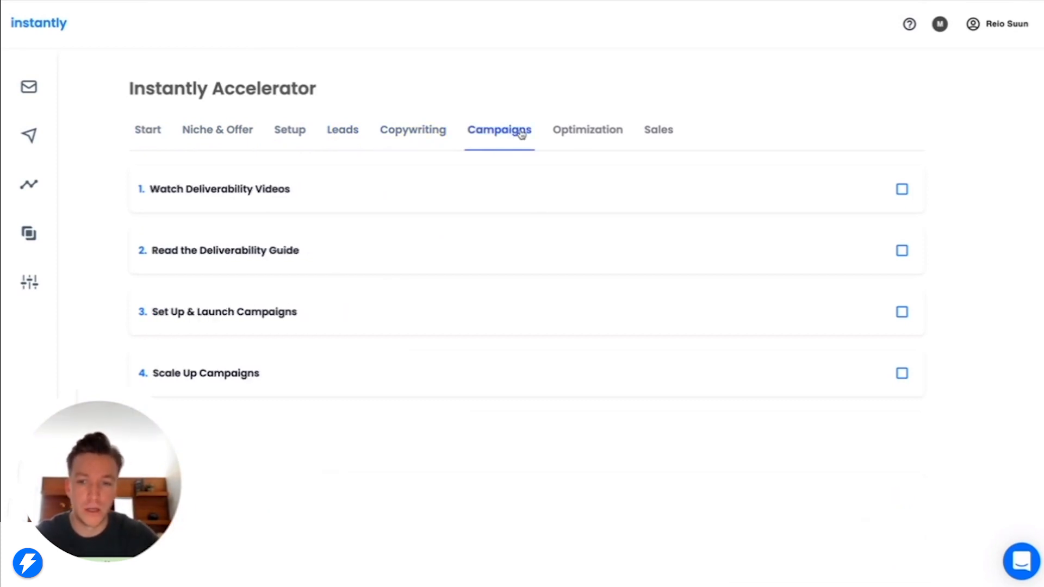
left_click(588, 130)
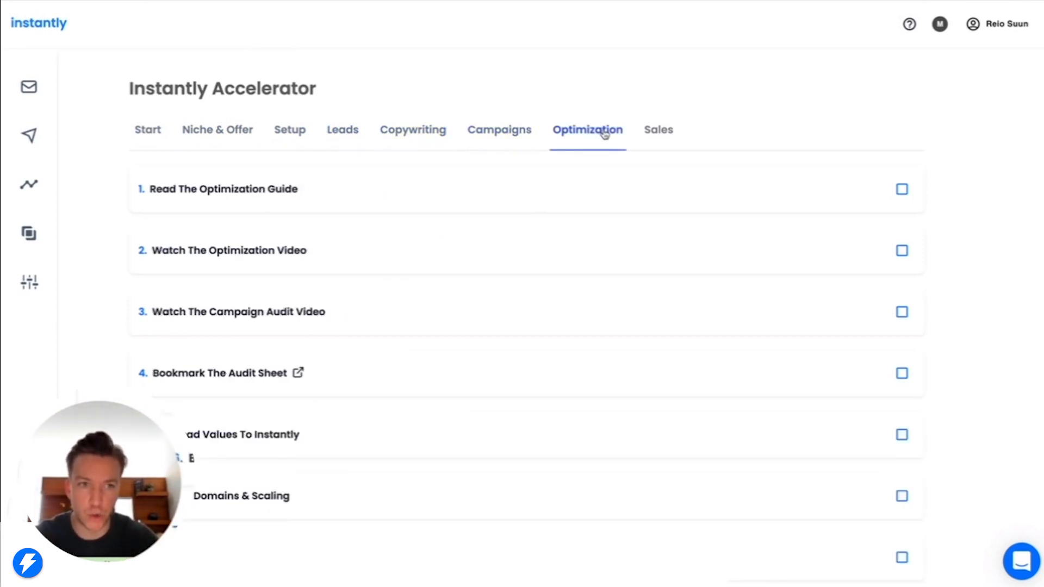
left_click(658, 130)
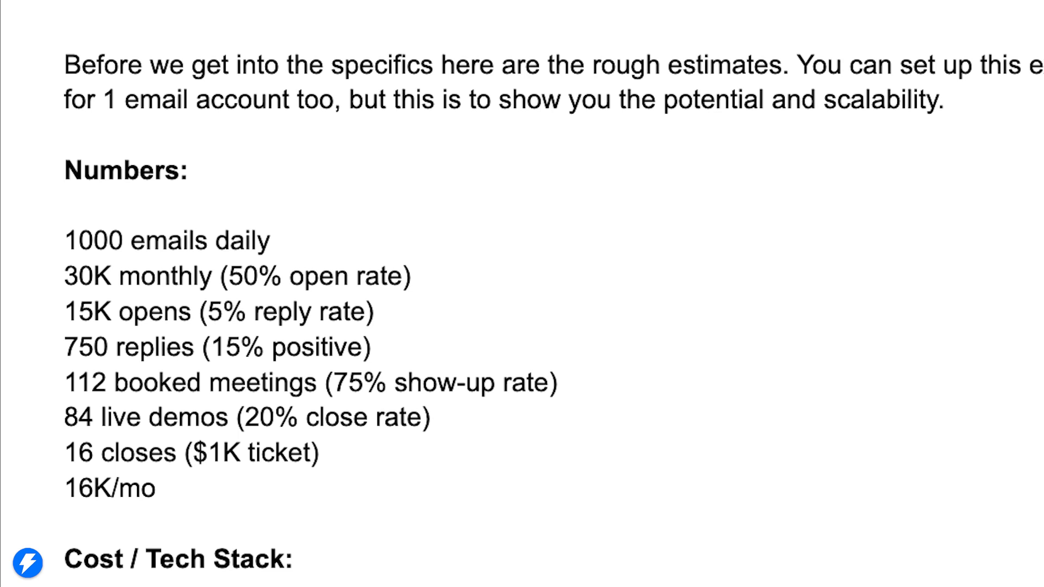
Scroll past the Numbers and Cost / Tech Stack sections to the linked table of contents
scroll("down", 3)
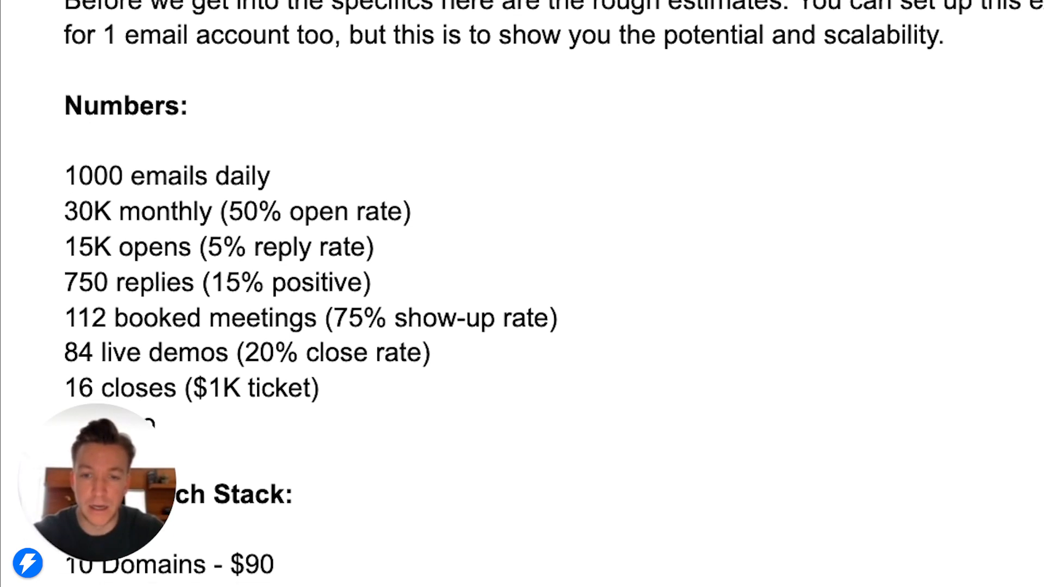
scroll("down", 3)
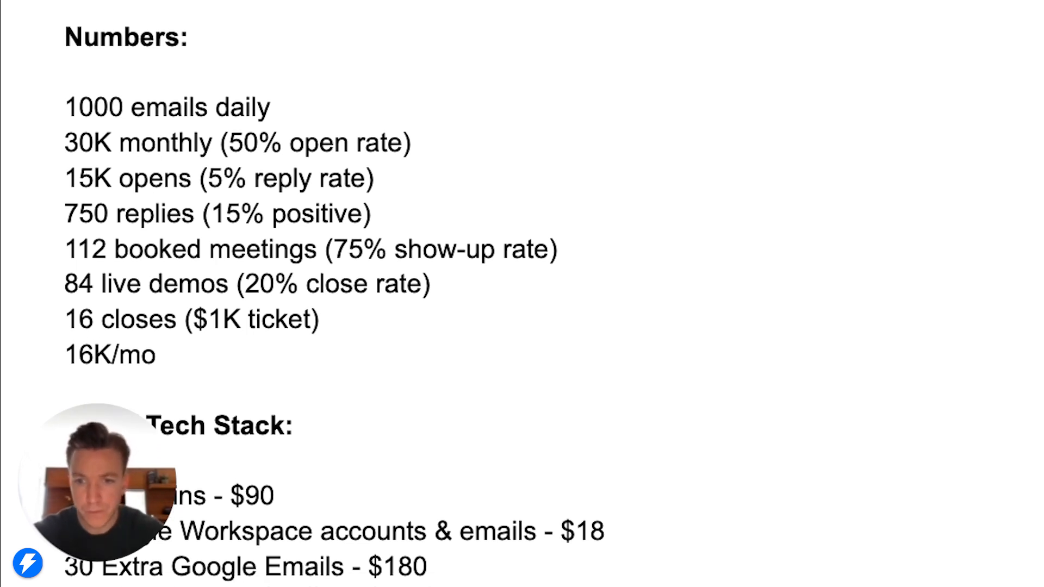
scroll("down", 3)
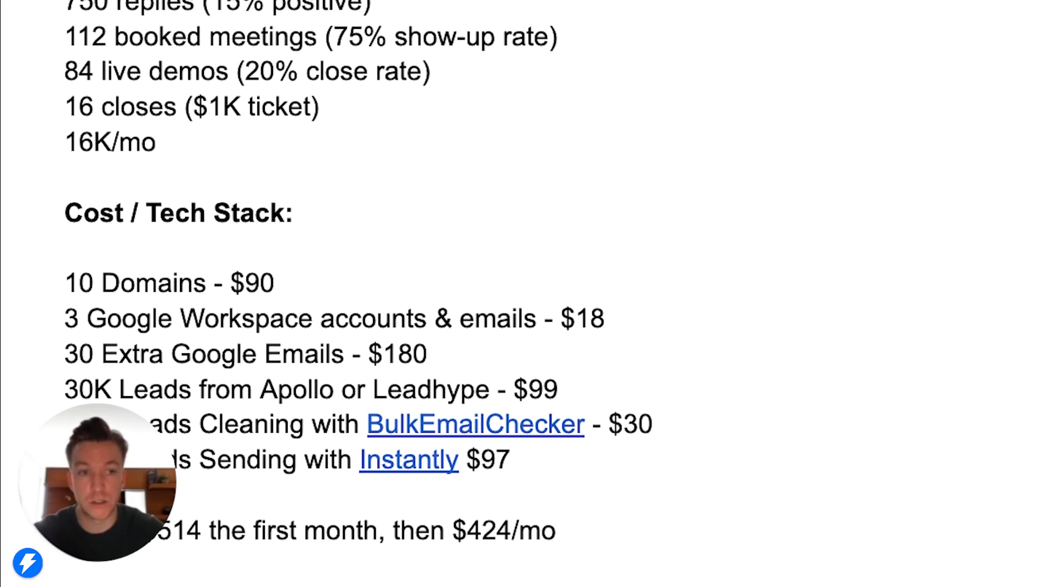
scroll("down", 3)
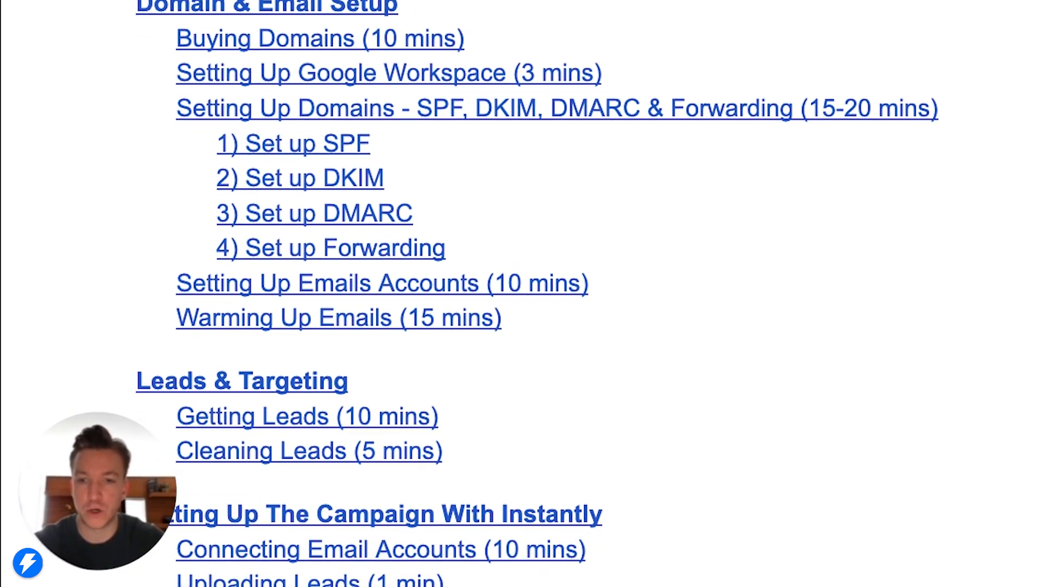
Scroll through the contents list to Feedback & Suggestions and reach the Buying Domains section
scroll("down", 3)
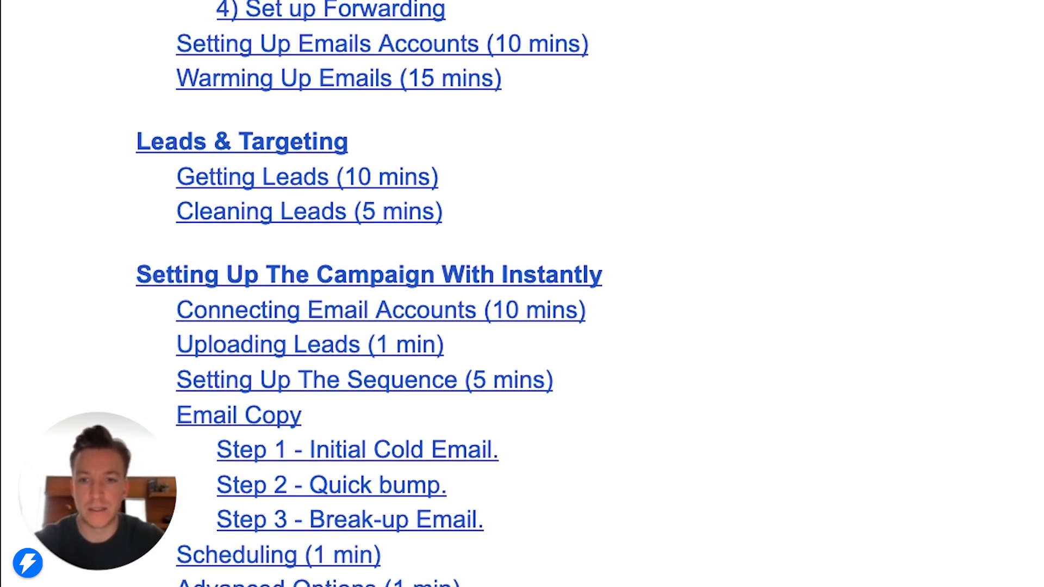
scroll("down", 3)
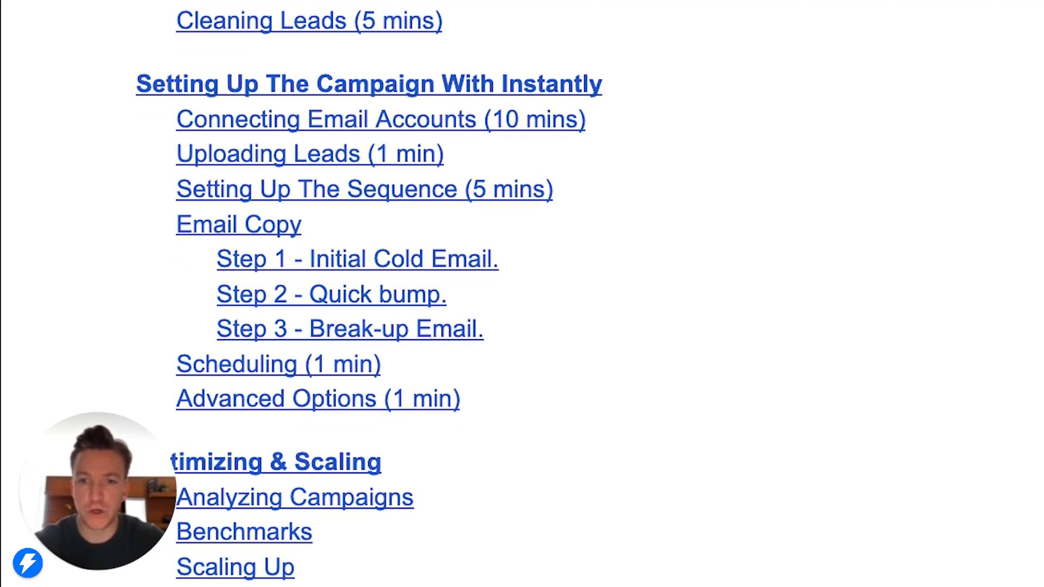
scroll("down", 3)
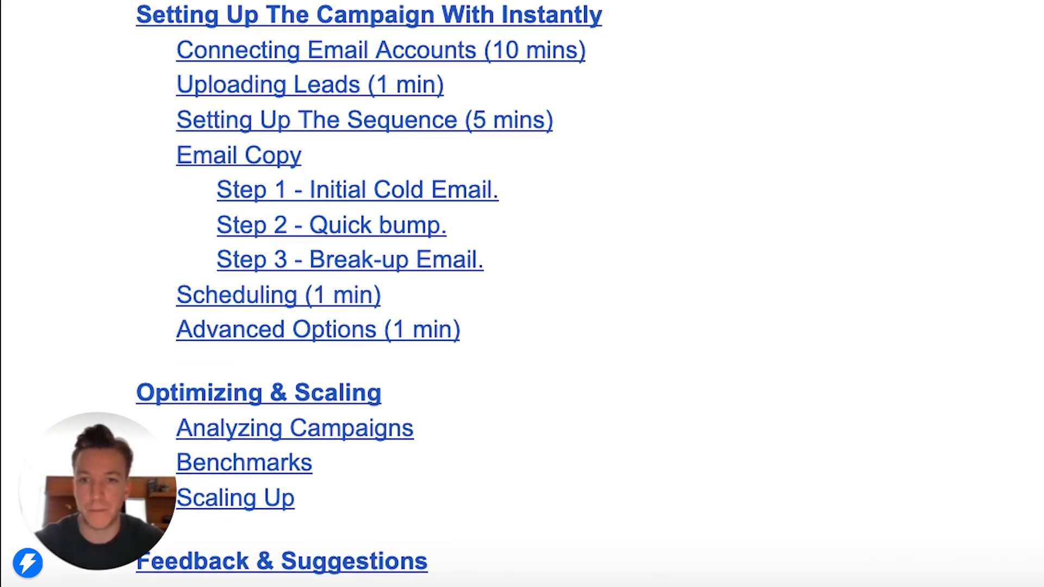
scroll("up", 3)
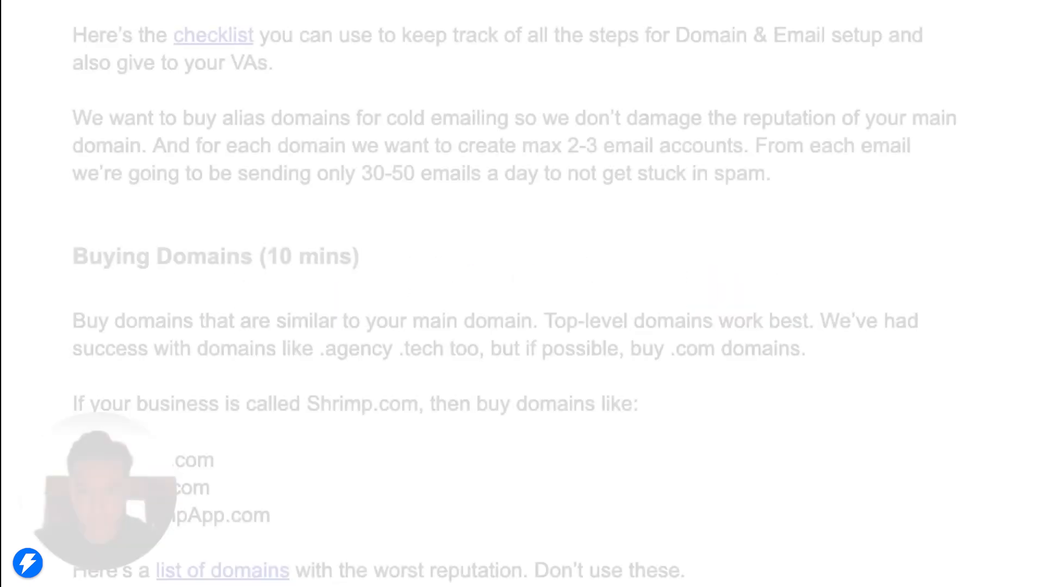
Scroll past the example domains and GoDaddy renewal tip to Setting Up Google Workspace
scroll("down", 3)
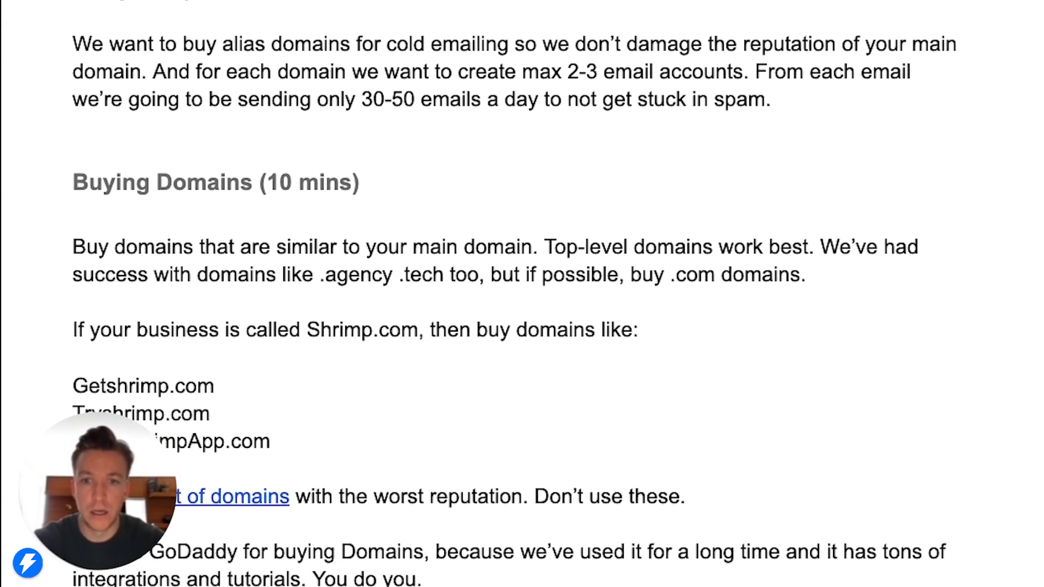
scroll("down", 3)
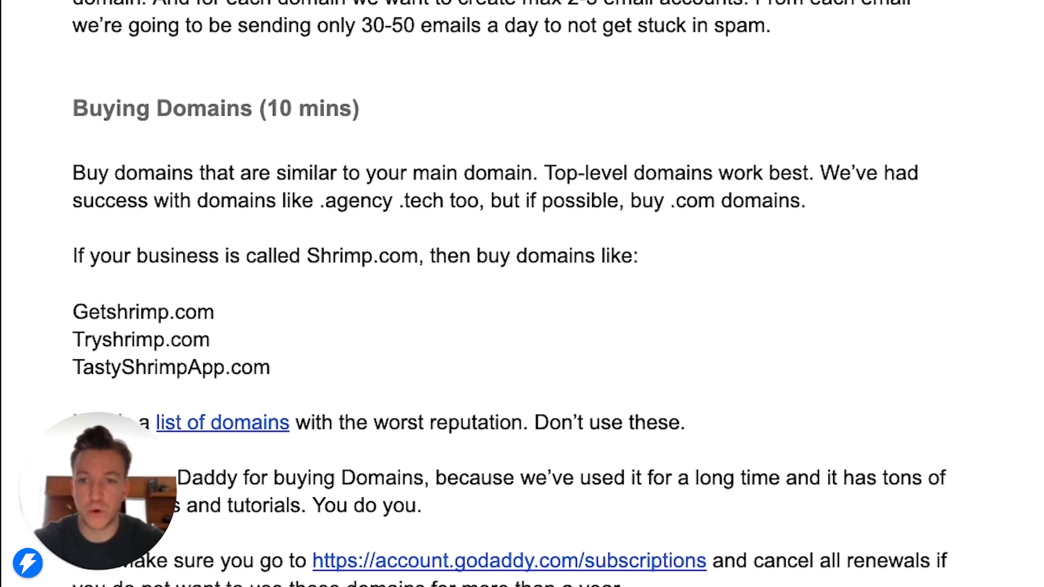
scroll("up", 3)
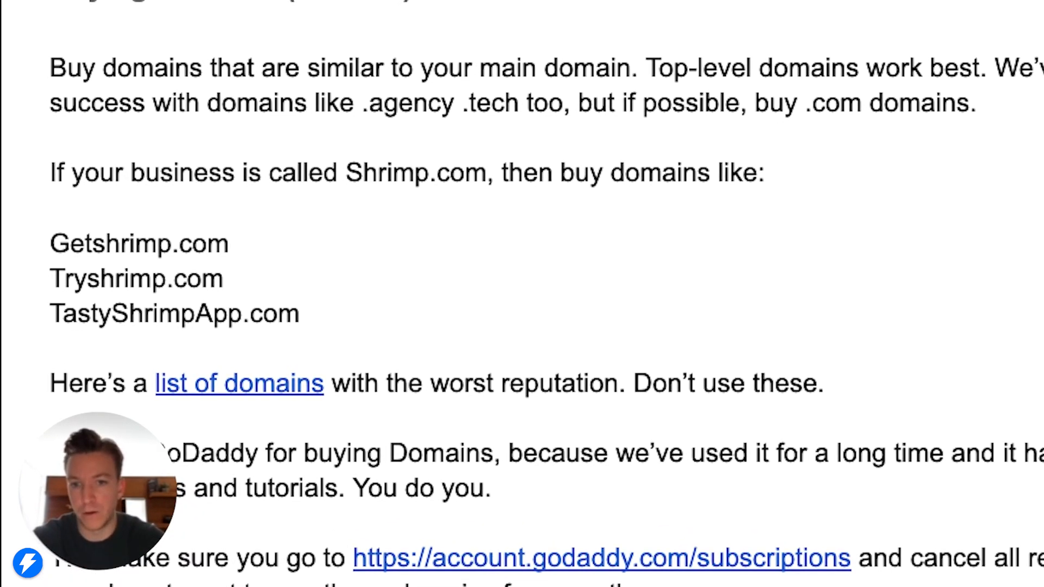
scroll("down", 3)
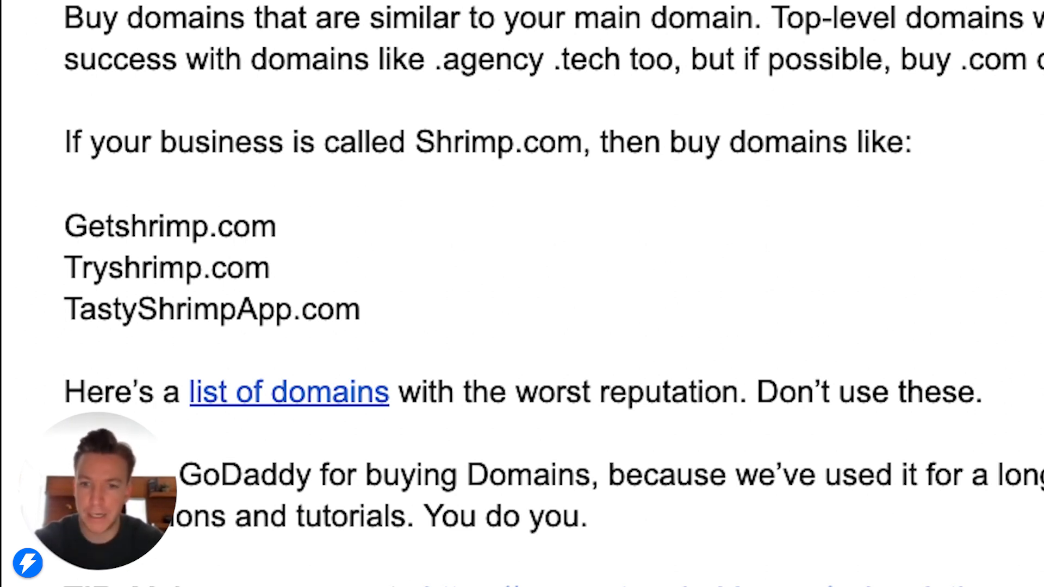
scroll("down", 3)
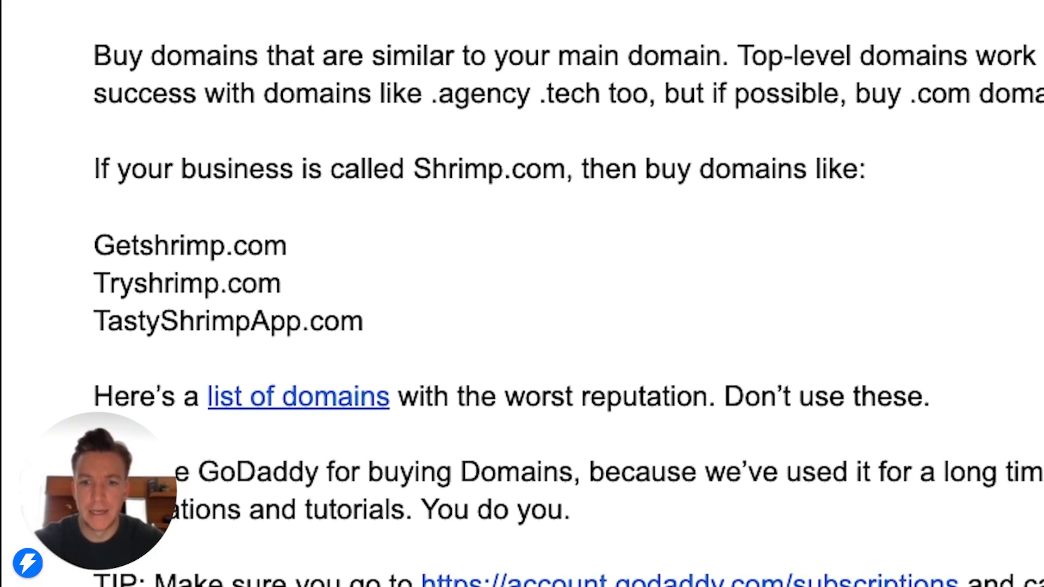
scroll("down", 3)
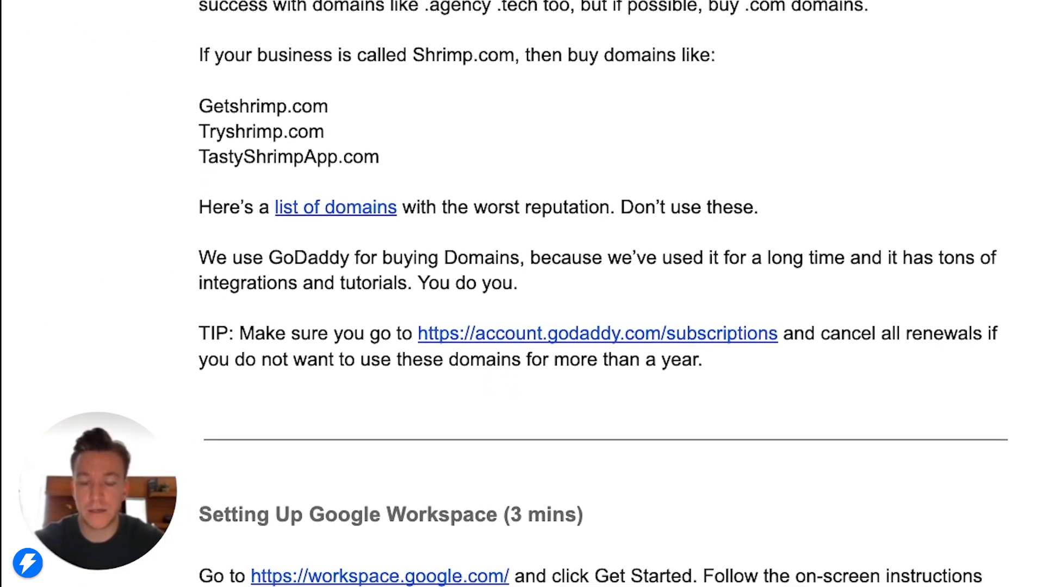
scroll("down", 3)
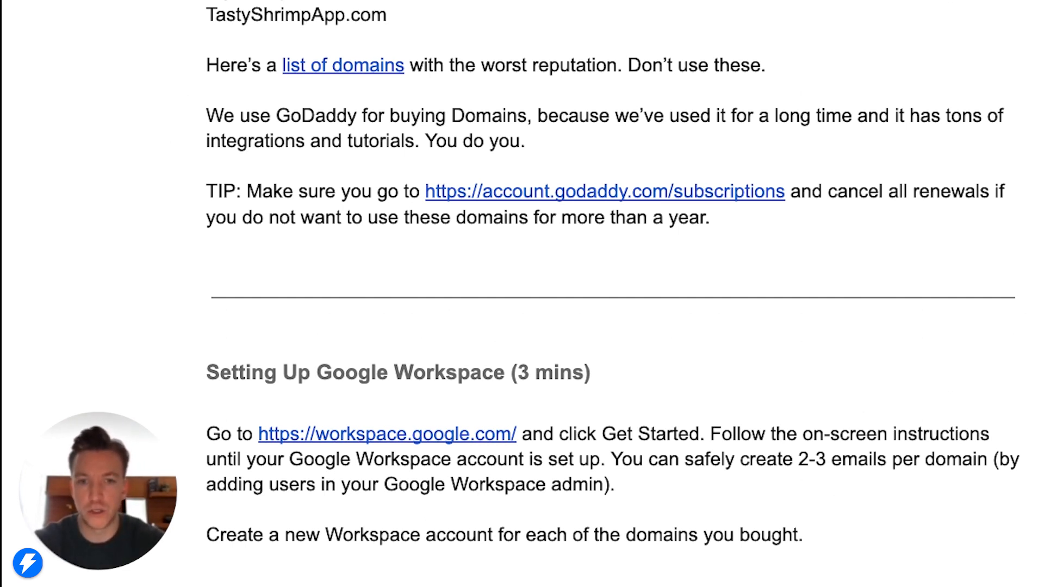
Scroll through the SPF, DKIM, DMARC and Forwarding steps to Setting Up Emails Accounts
scroll("down", 3)
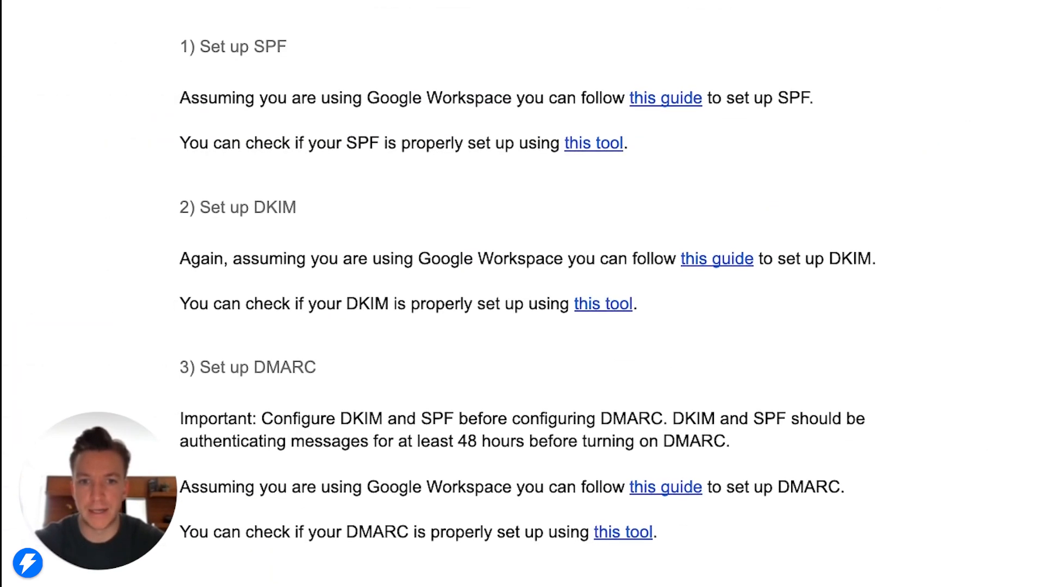
scroll("down", 3)
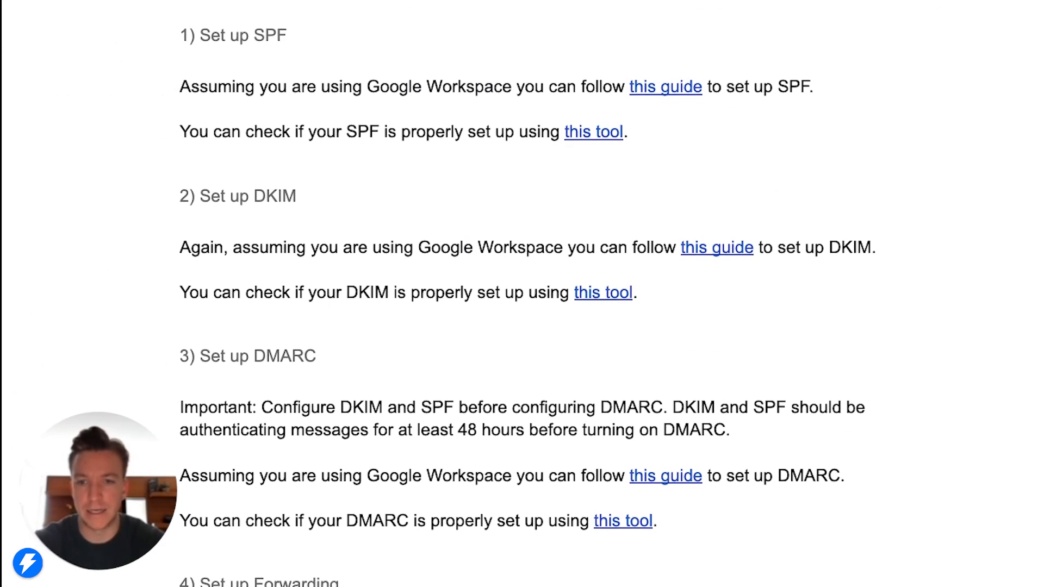
scroll("up", 3)
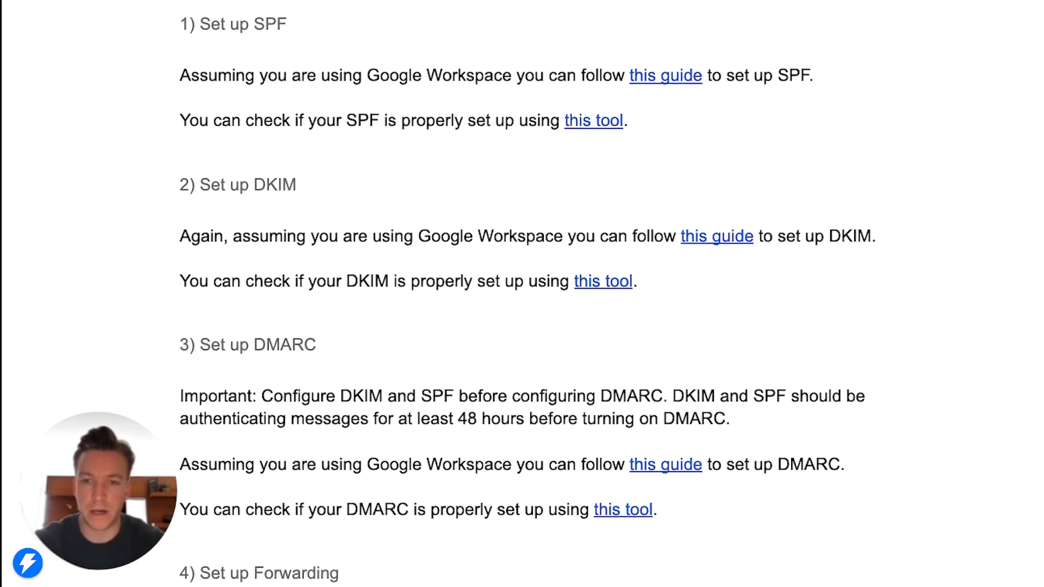
scroll("up", 3)
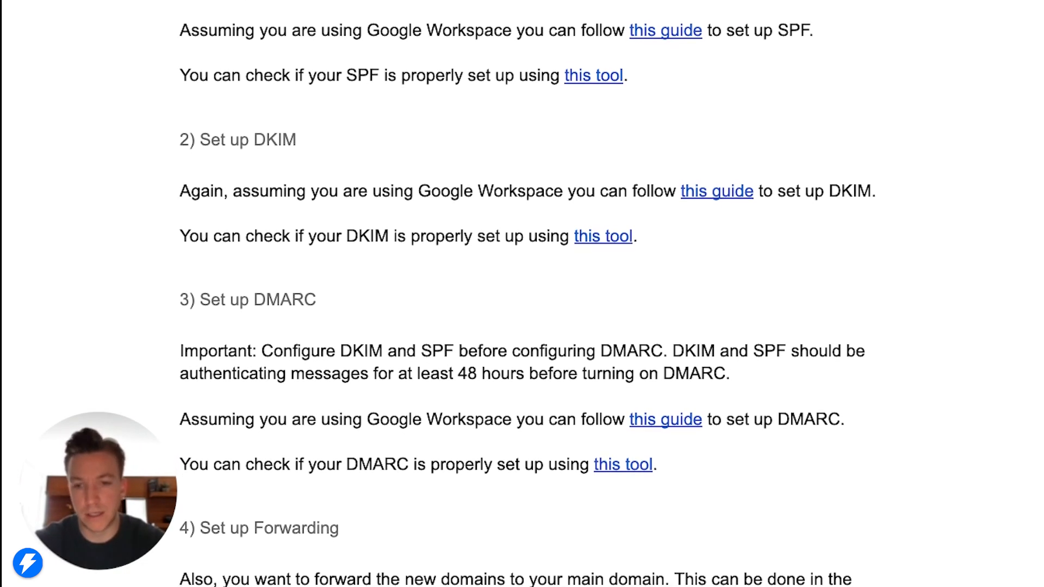
scroll("down", 3)
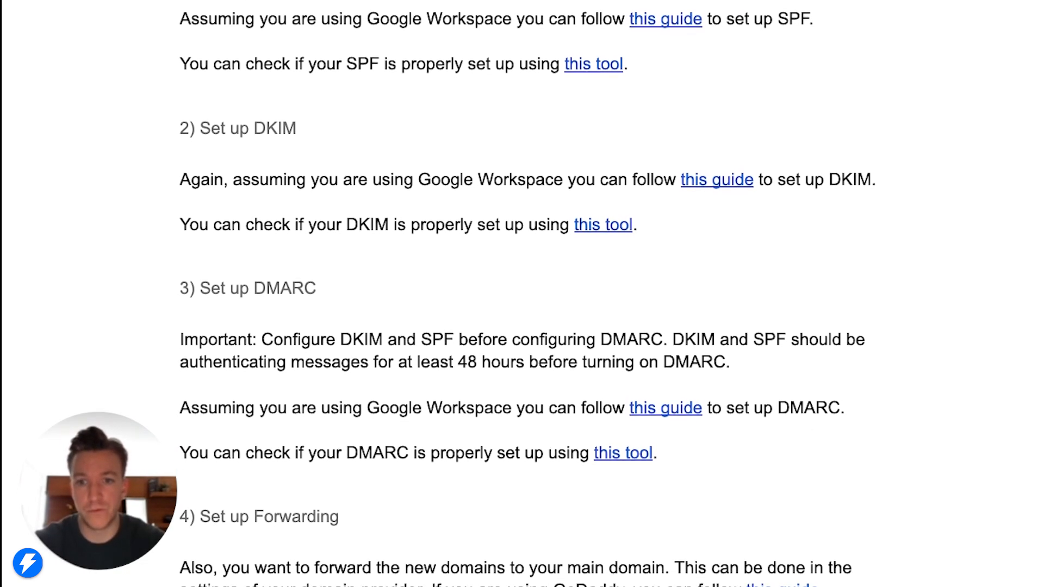
scroll("up", 3)
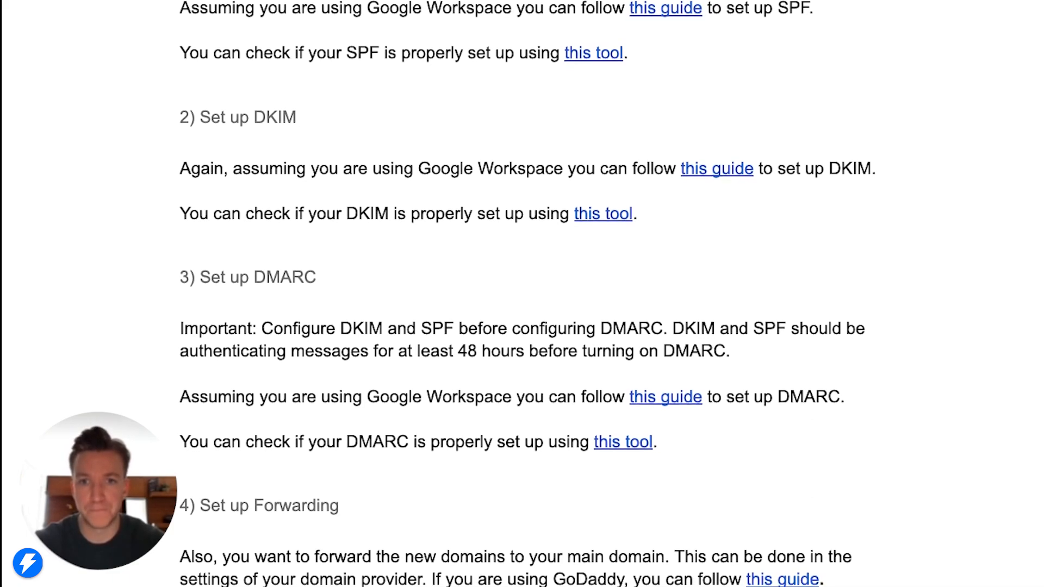
scroll("up", 3)
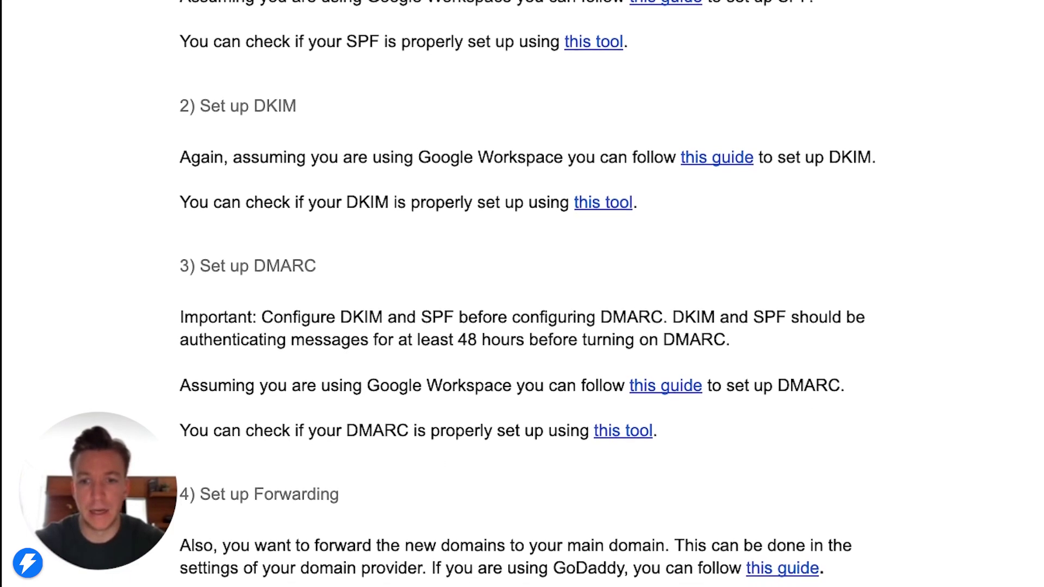
scroll("down", 3)
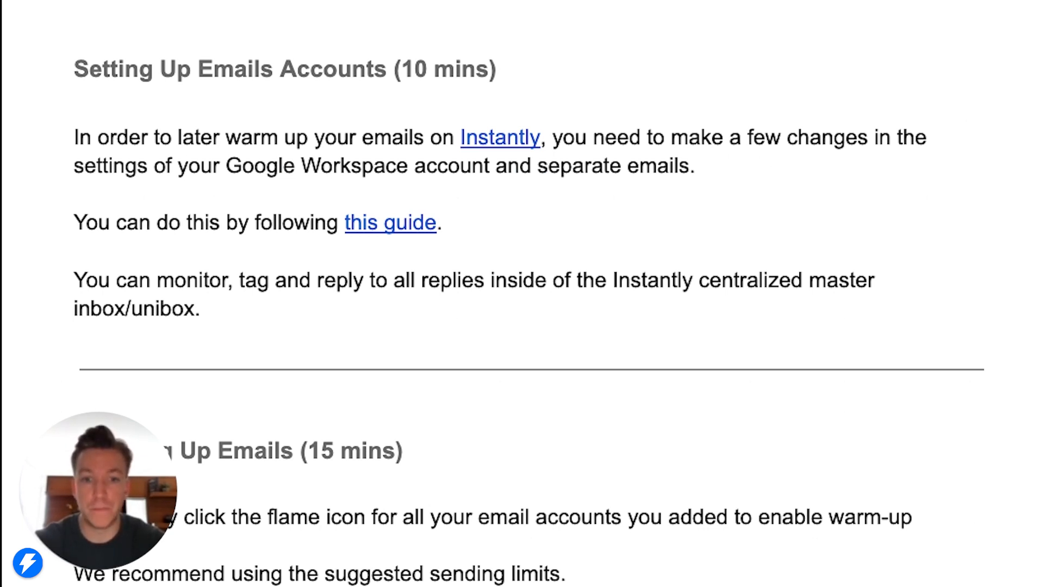
scroll("down", 3)
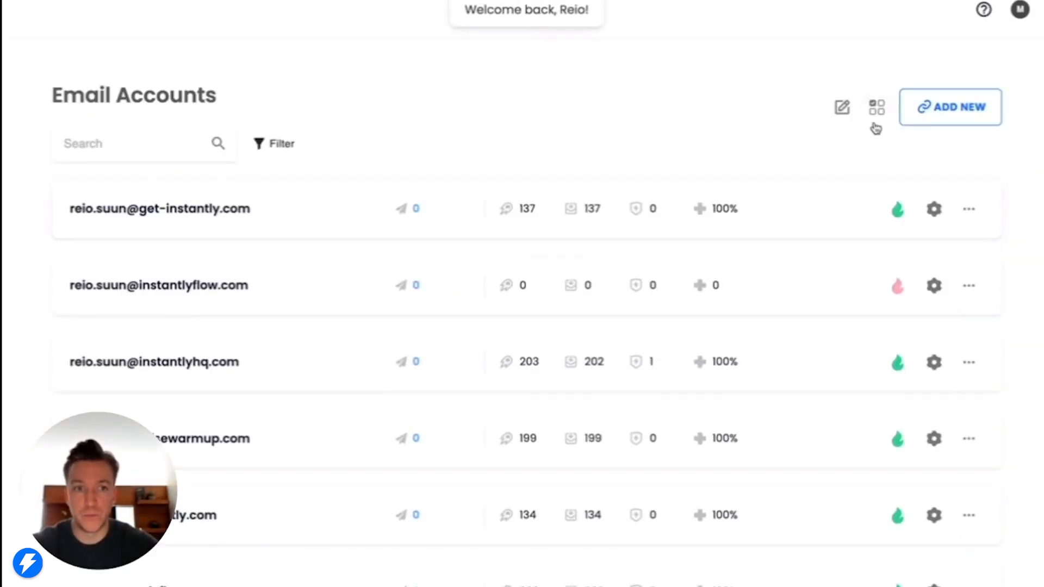
Leave the Connect page and return to the Email Accounts list
left_click(951, 108)
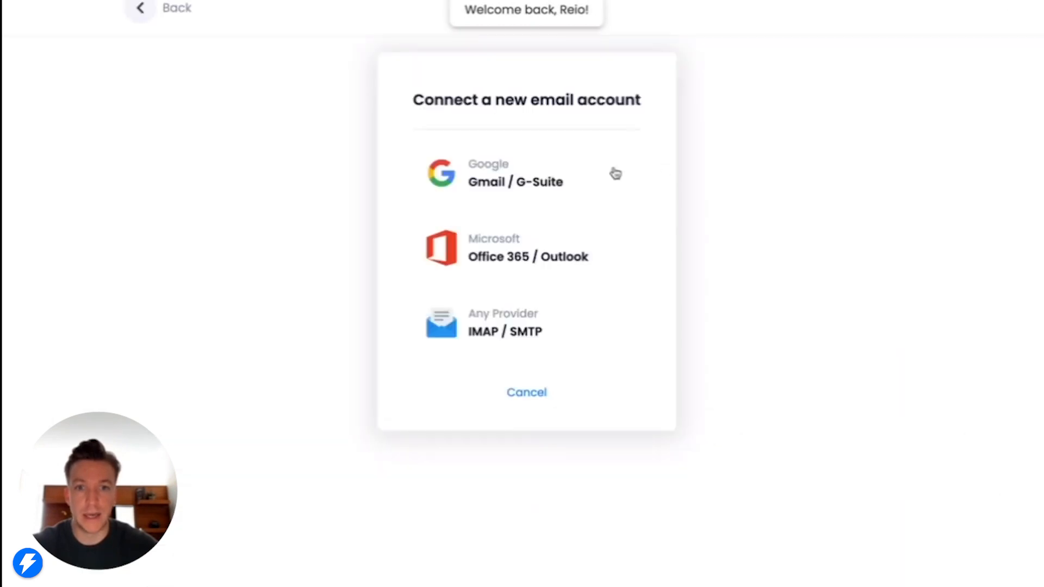
mouse_move(561, 252)
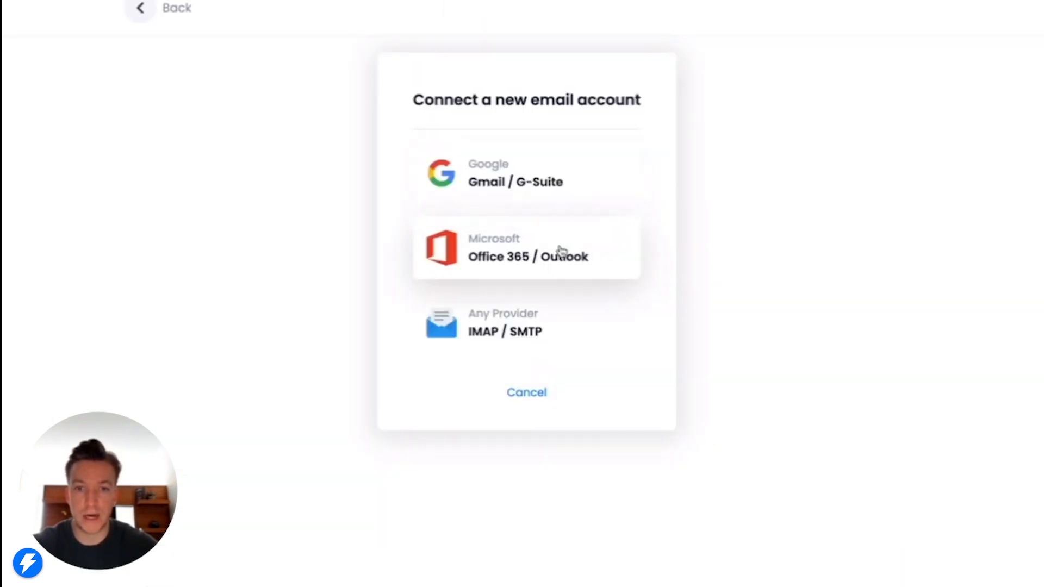
mouse_move(563, 339)
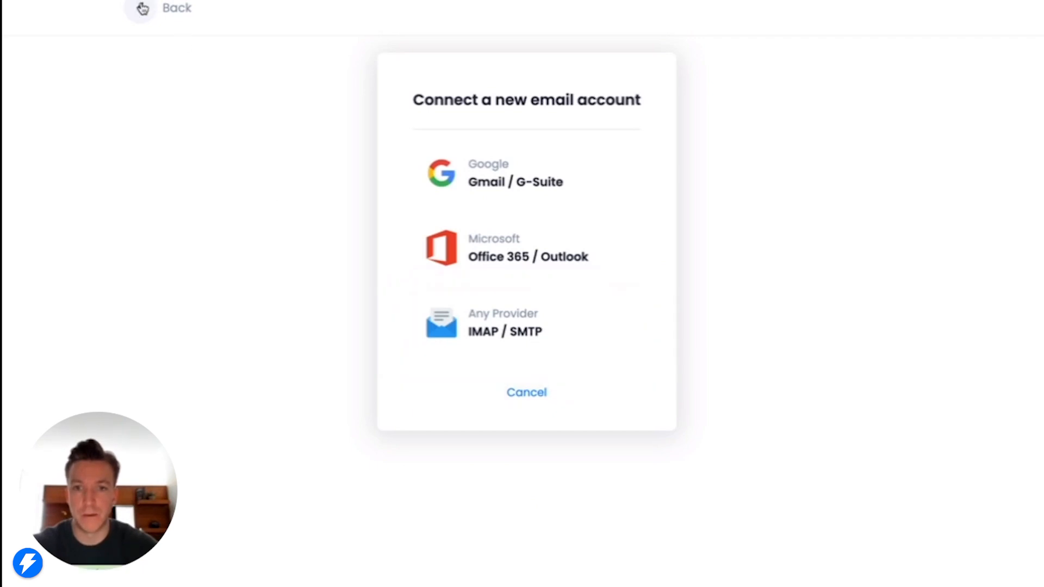
left_click(527, 393)
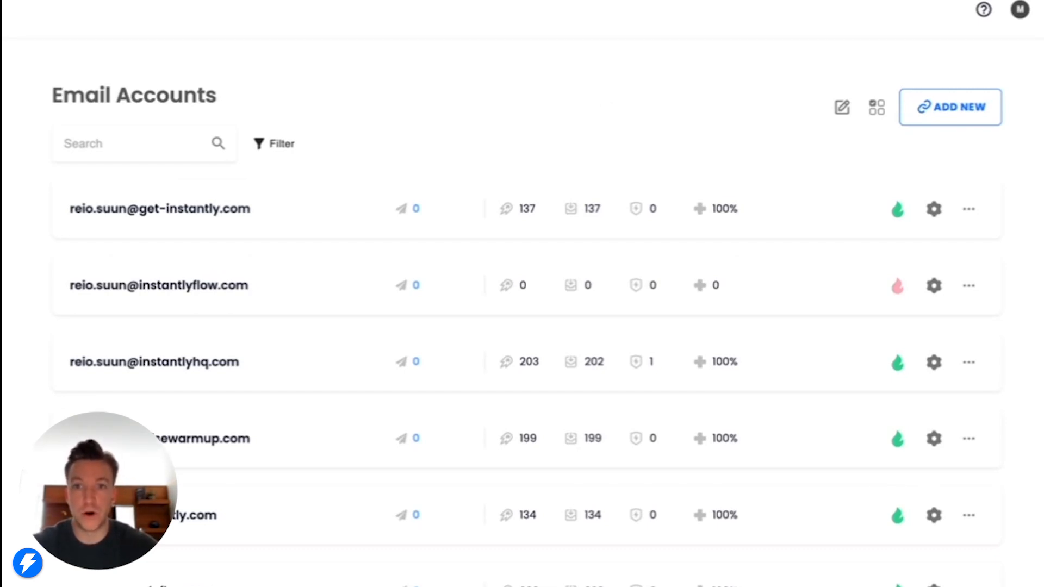
mouse_move(897, 209)
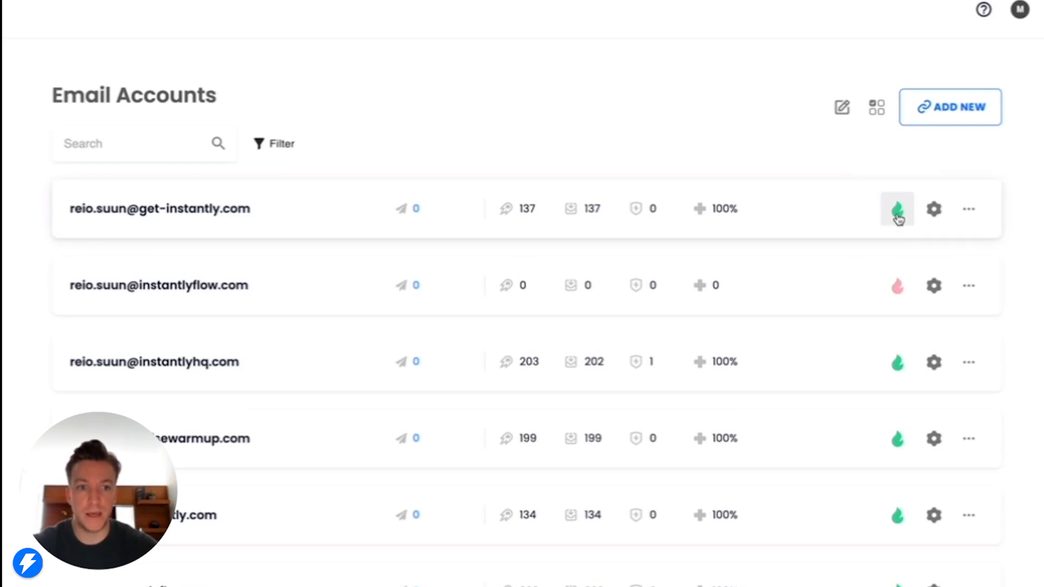
Pause and re-enable warmup for the get-instantly.com account, then view its warmup report
left_click(898, 208)
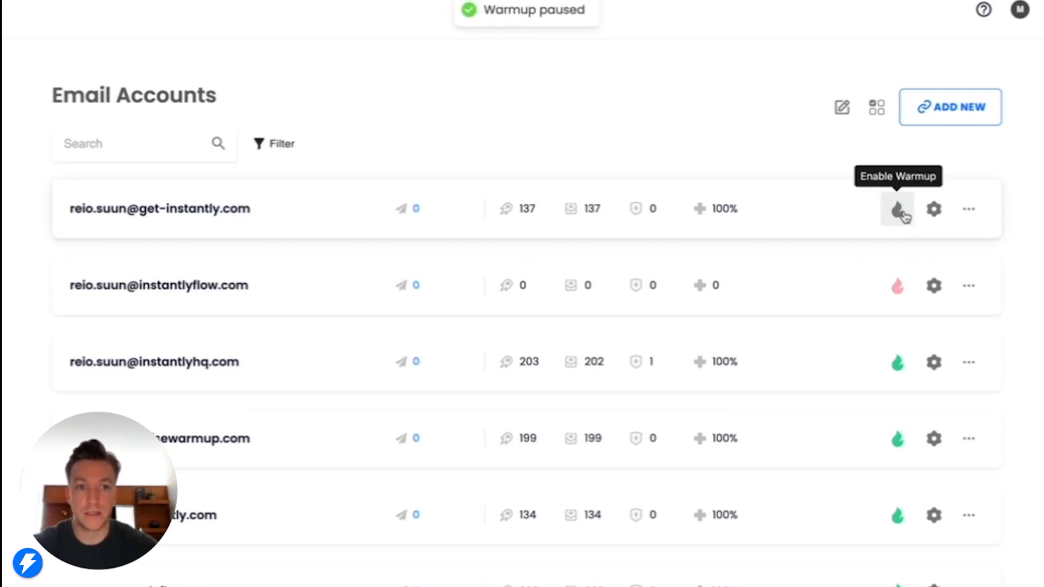
left_click(897, 209)
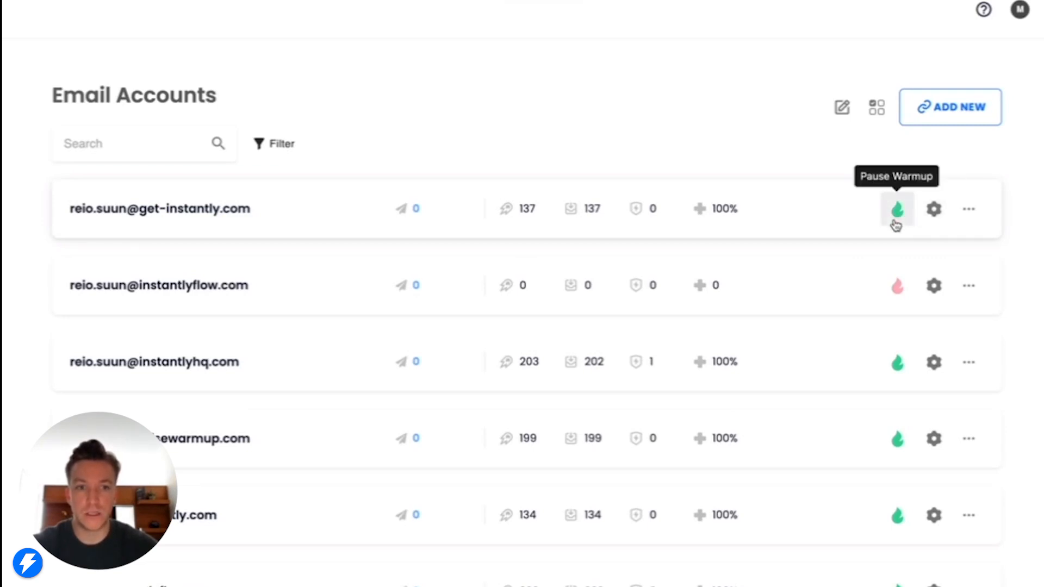
left_click(897, 209)
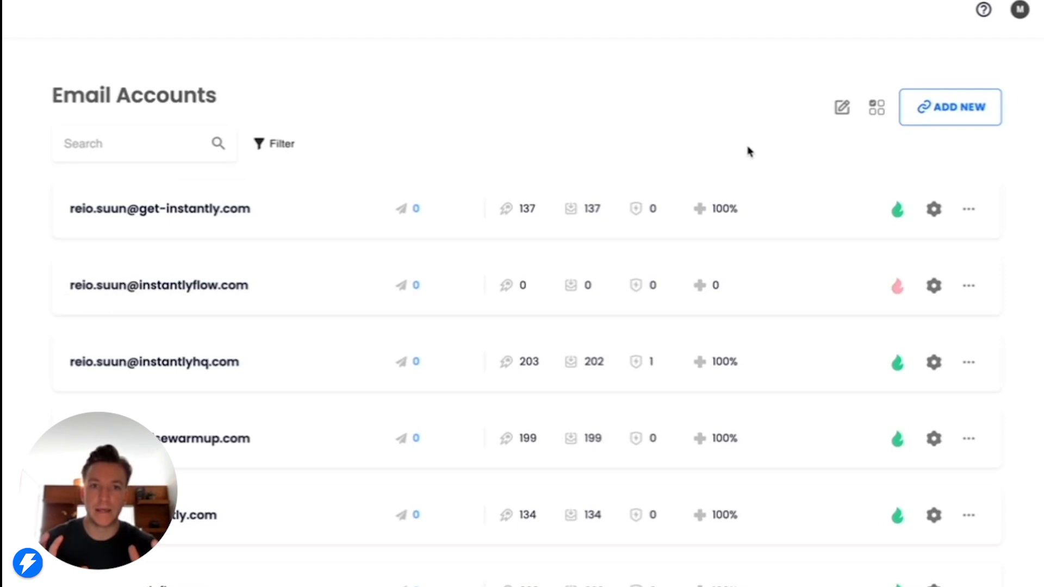
mouse_move(259, 236)
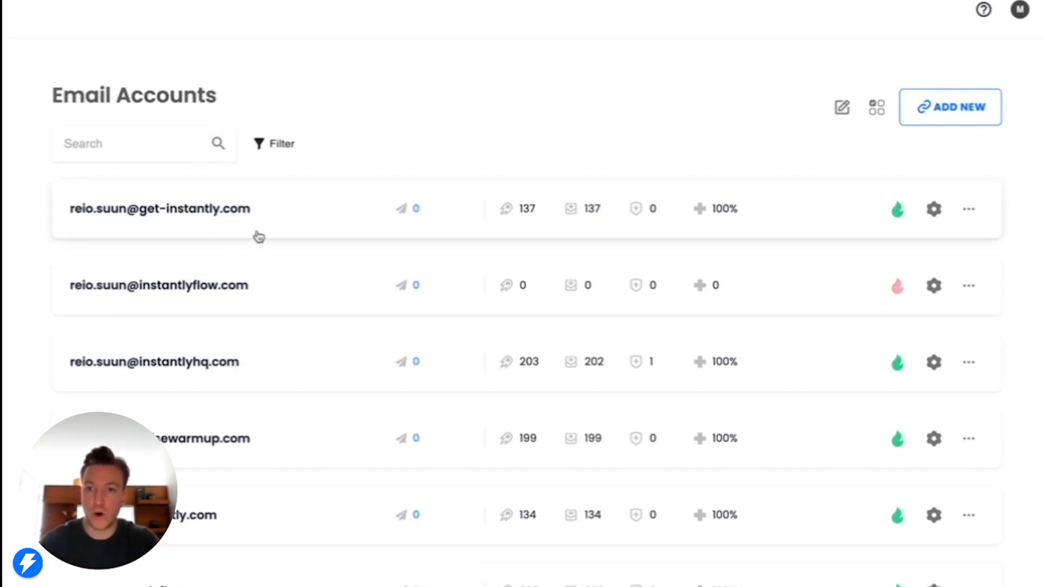
mouse_move(892, 225)
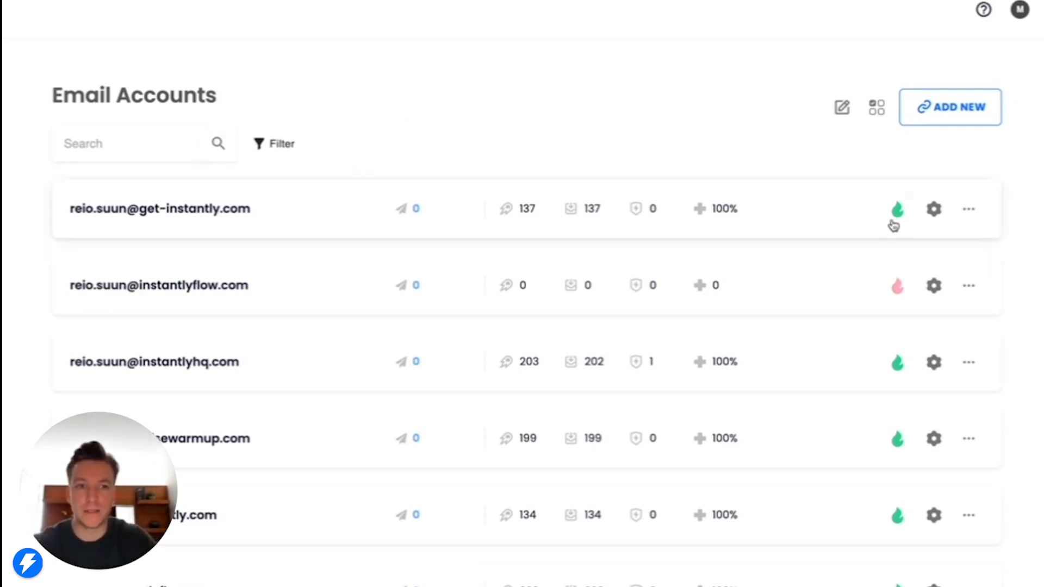
left_click(898, 208)
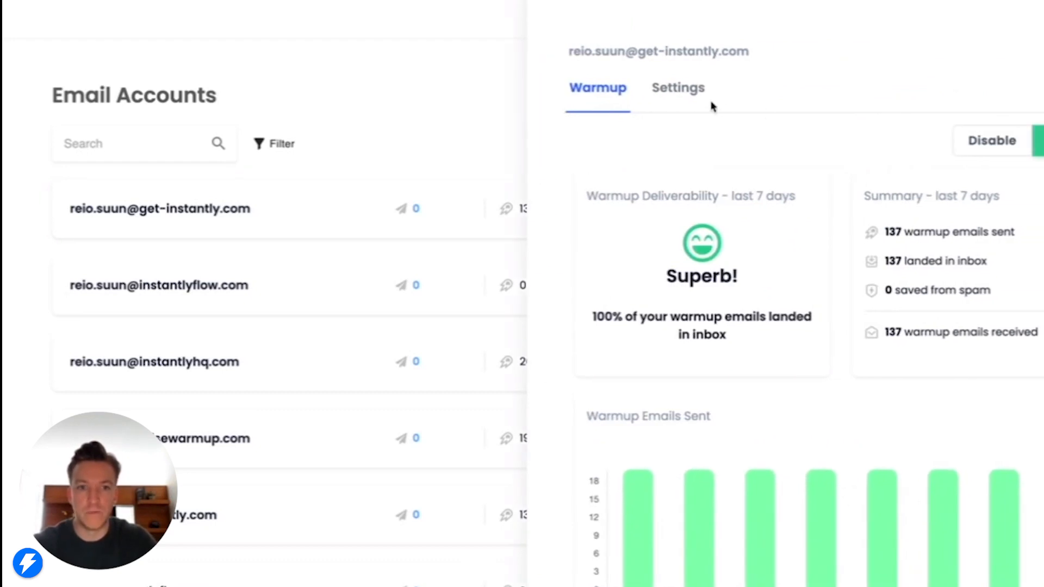
Scroll through the account's warmup settings: 2 per day increase, 20 daily limit, 30% reply rate
scroll("down", 3)
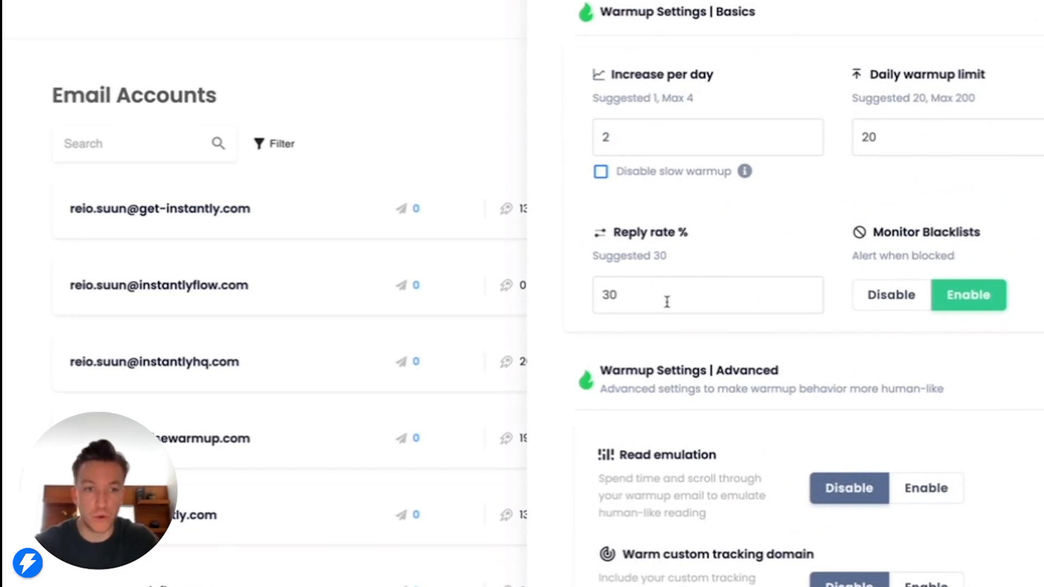
mouse_move(427, 154)
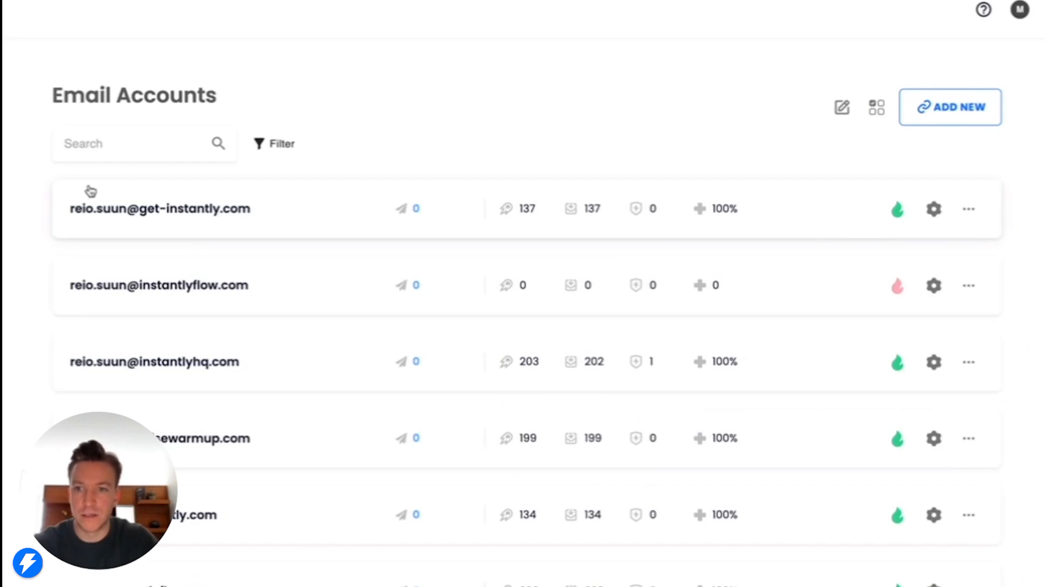
mouse_move(242, 336)
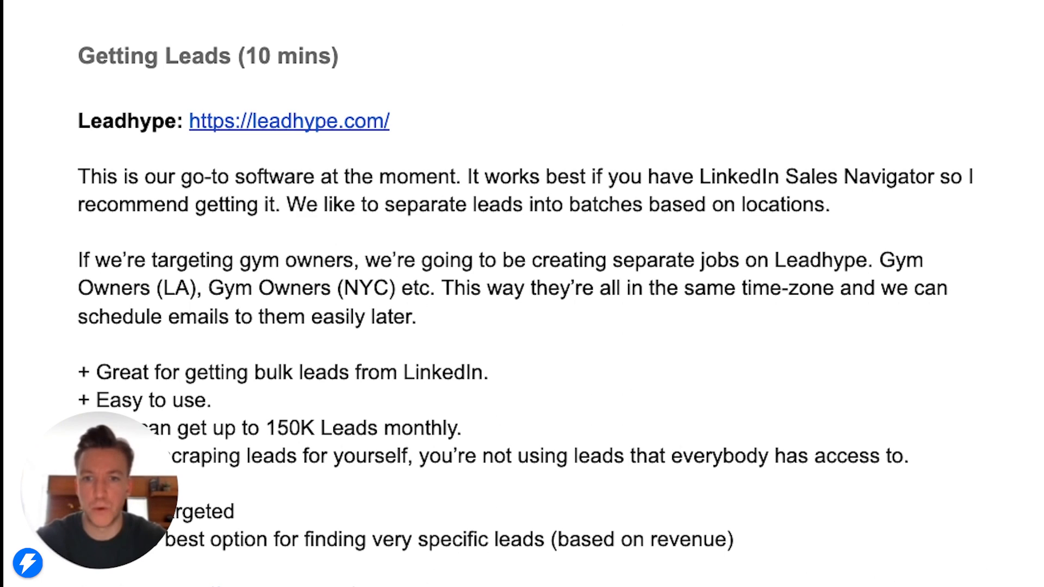
Scroll past the Leadhype and Apollo notes into Cleaning Leads with the bulkemailchecker.com steps
scroll("down", 3)
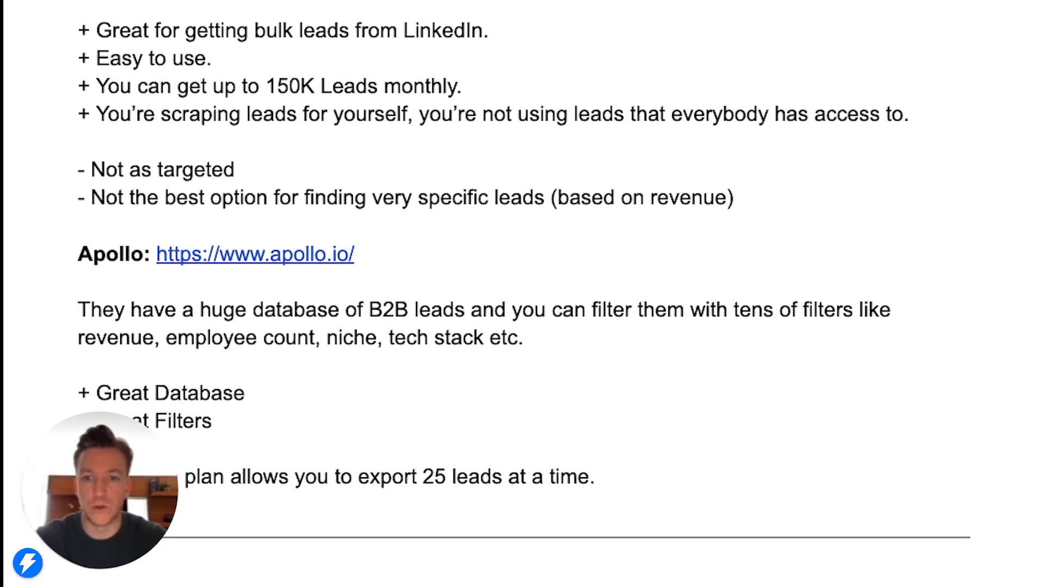
scroll("down", 3)
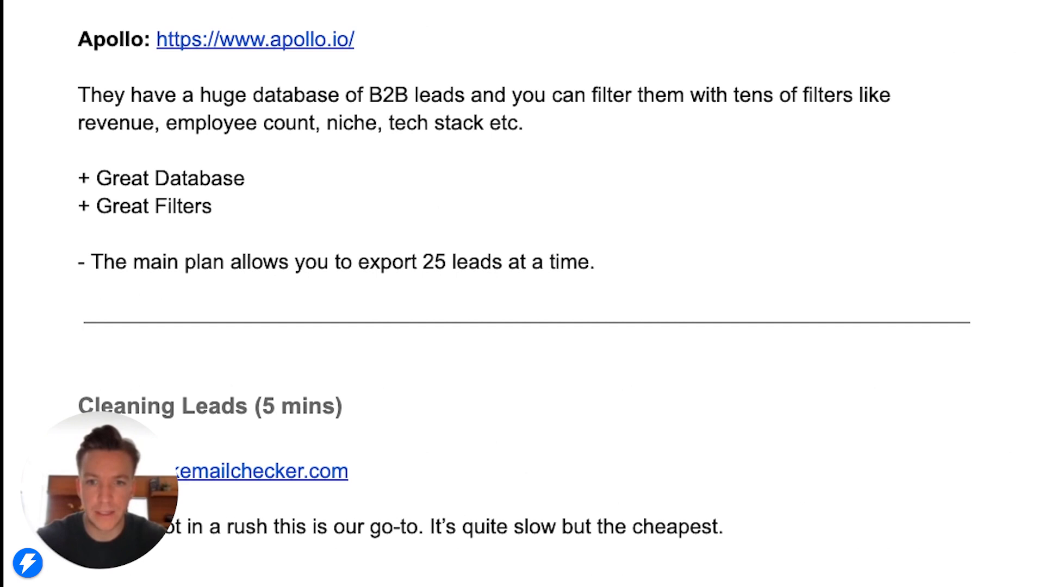
scroll("down", 3)
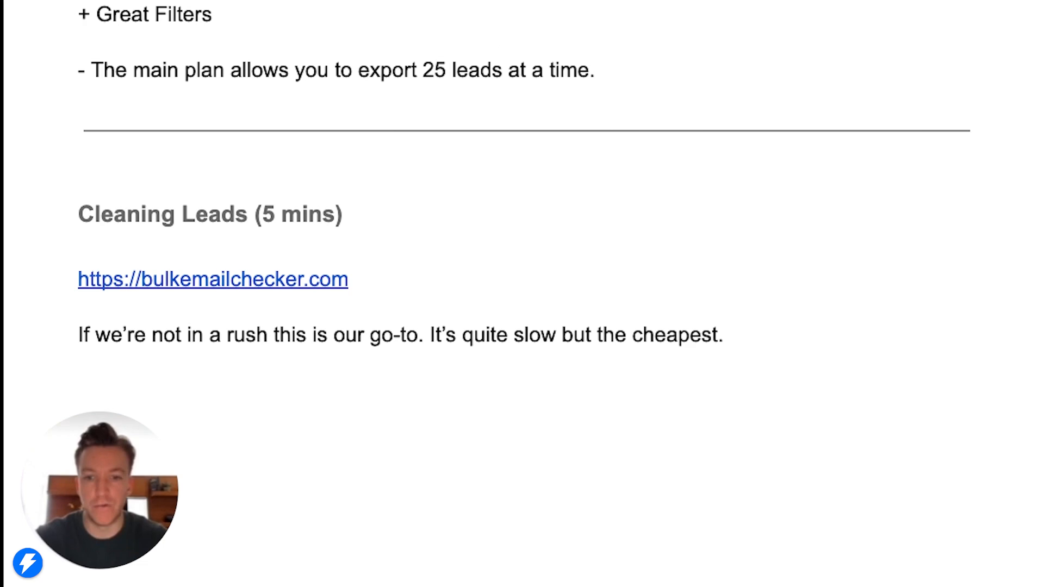
scroll("down", 3)
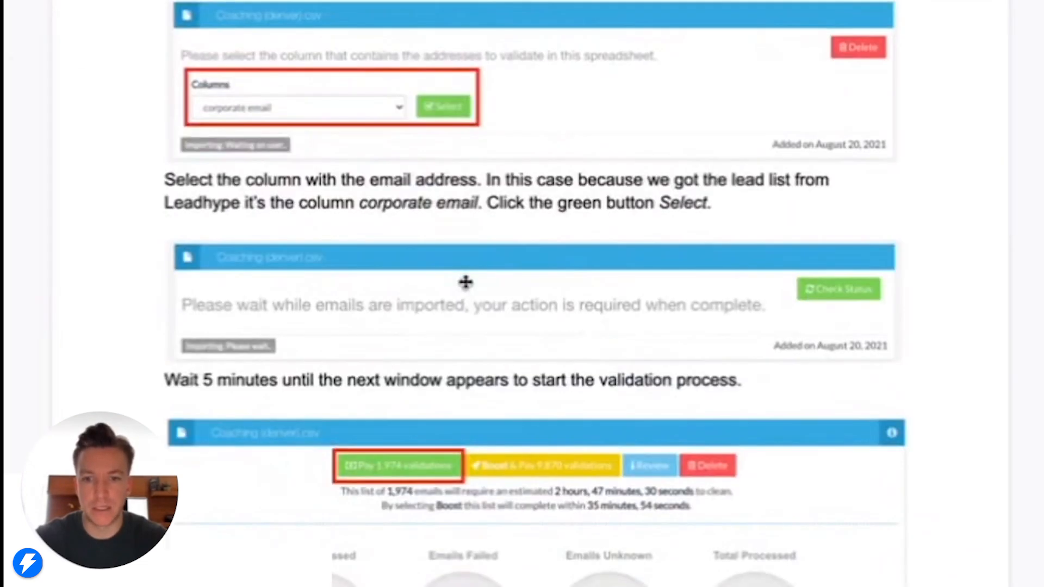
Scroll past filtering passed emails to Setting Up The Campaign and Uploading Leads
scroll("down", 3)
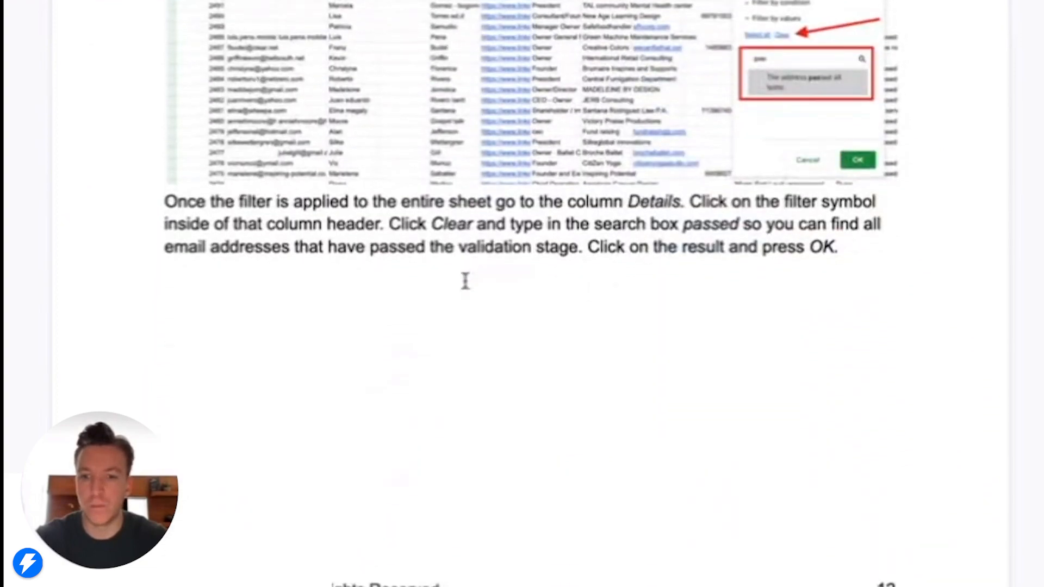
scroll("down", 3)
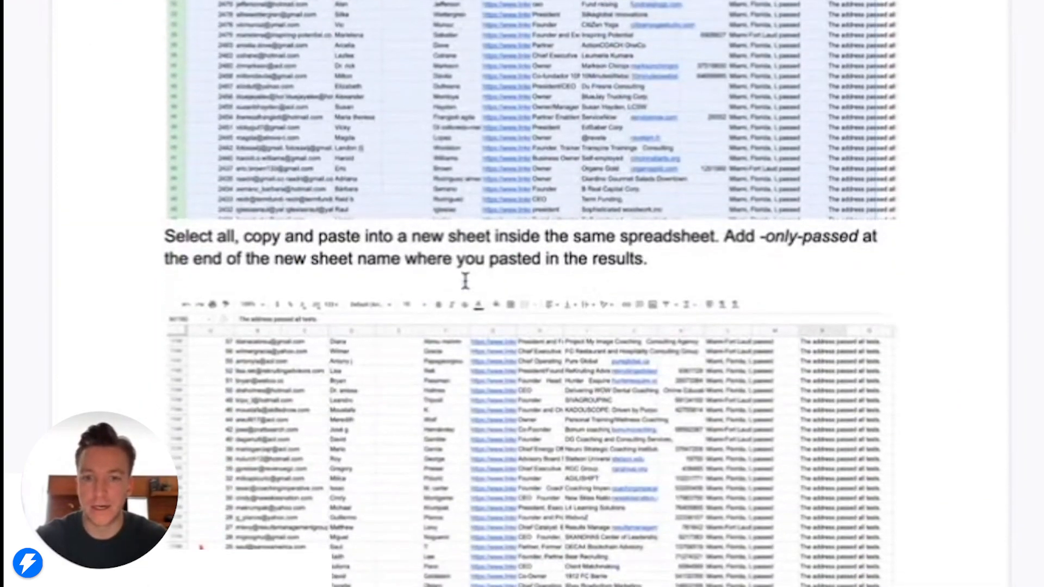
scroll("down", 3)
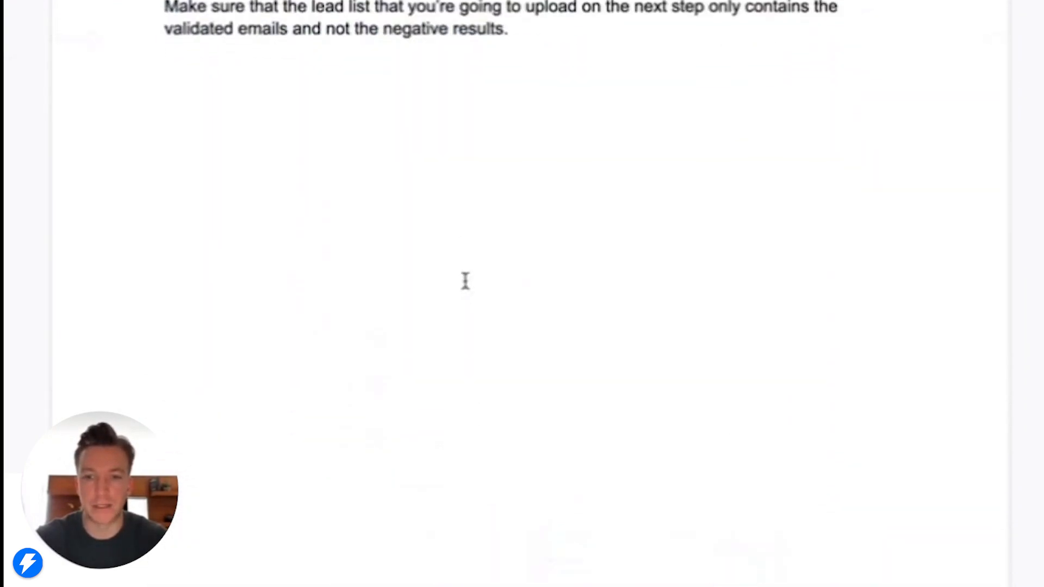
scroll("down", 3)
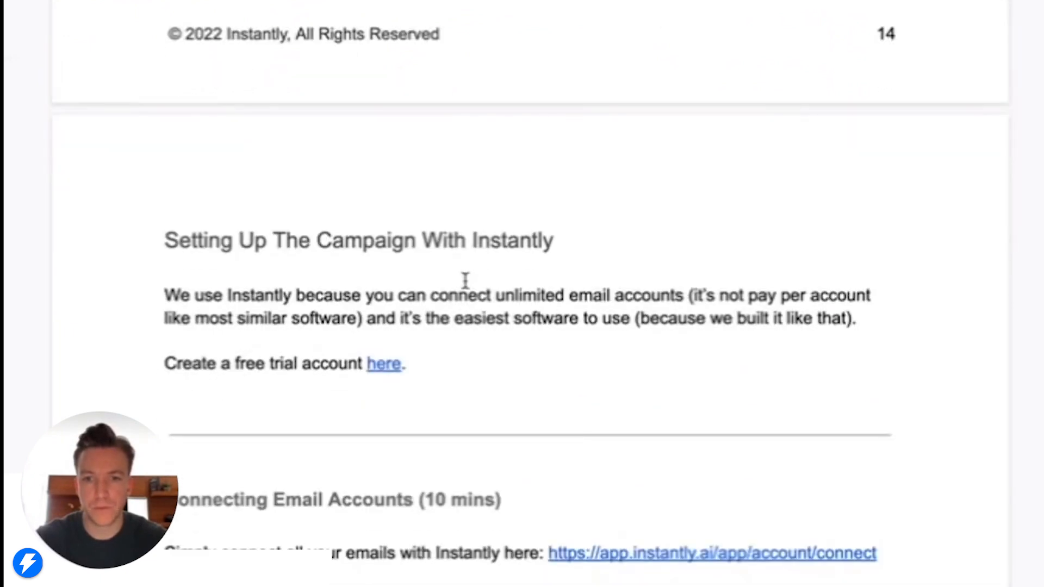
scroll("down", 3)
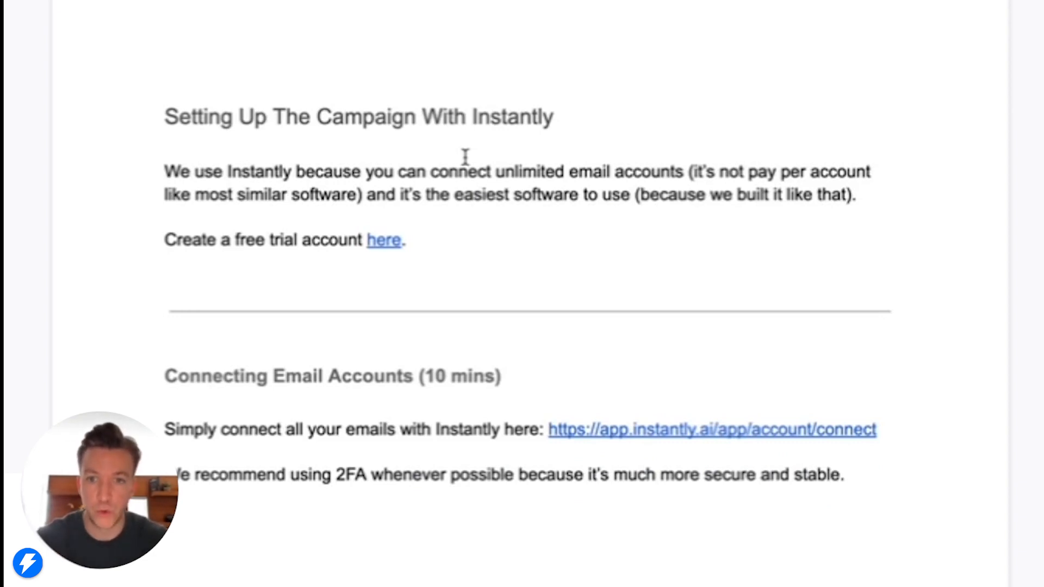
scroll("down", 3)
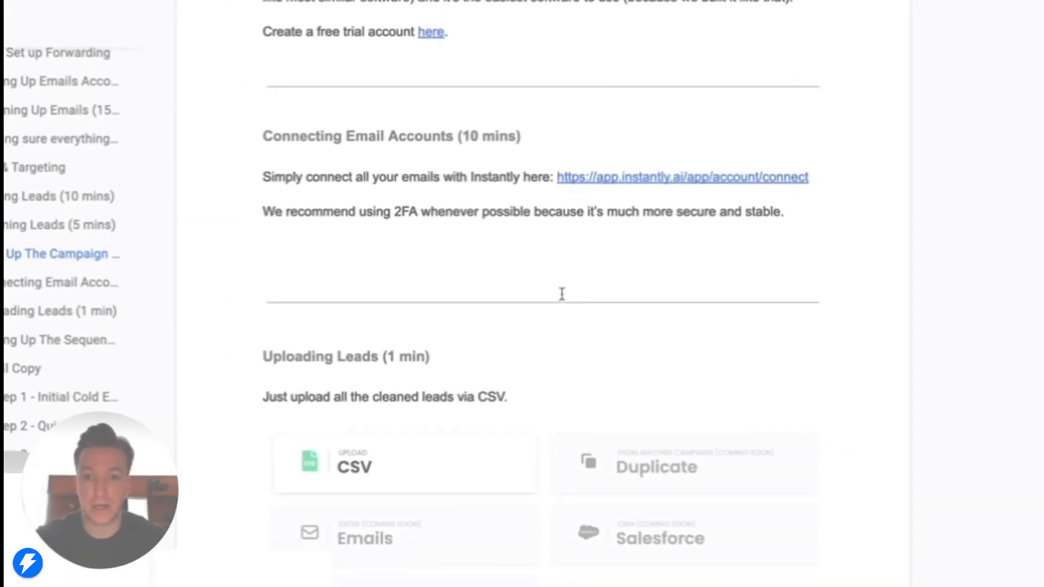
scroll("down", 3)
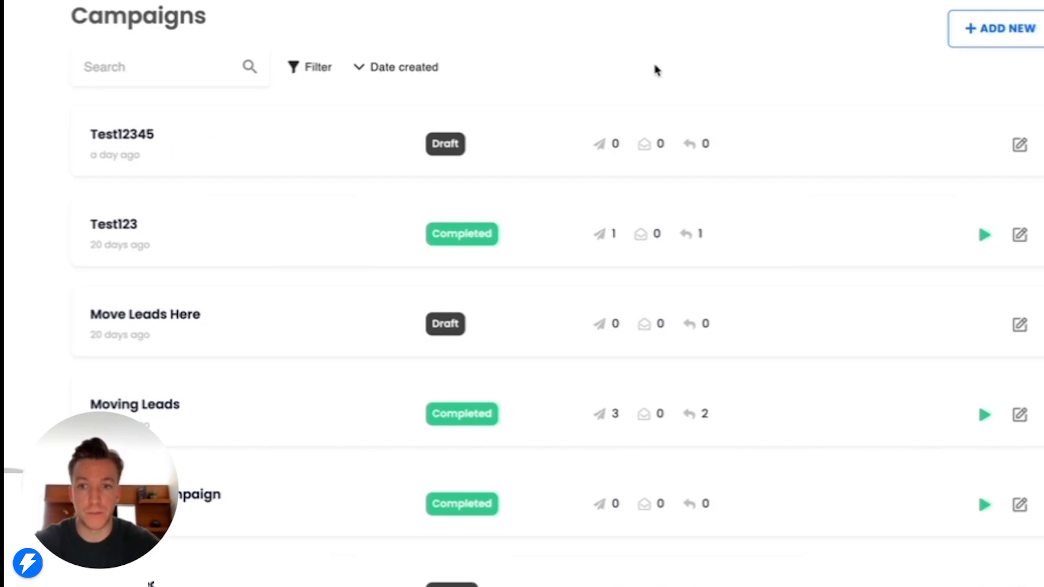
Create a new campaign named My Campaign
left_click(1000, 28)
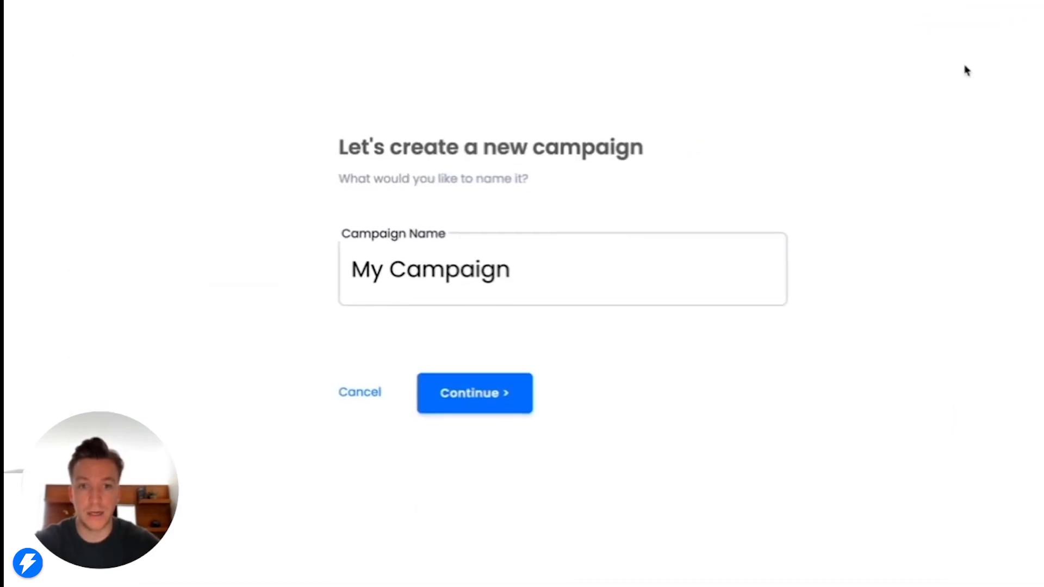
left_click(559, 283)
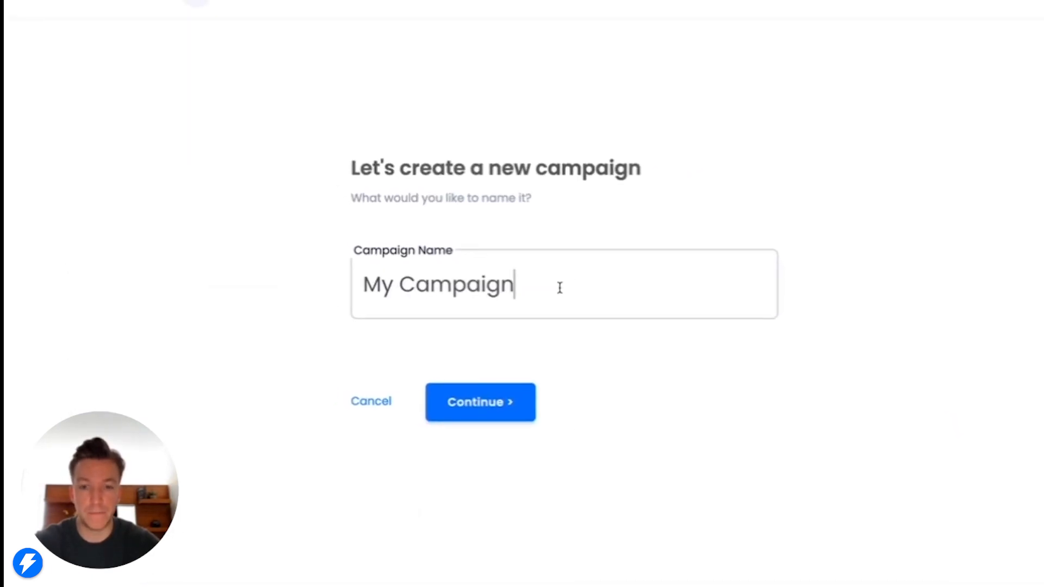
left_click(480, 403)
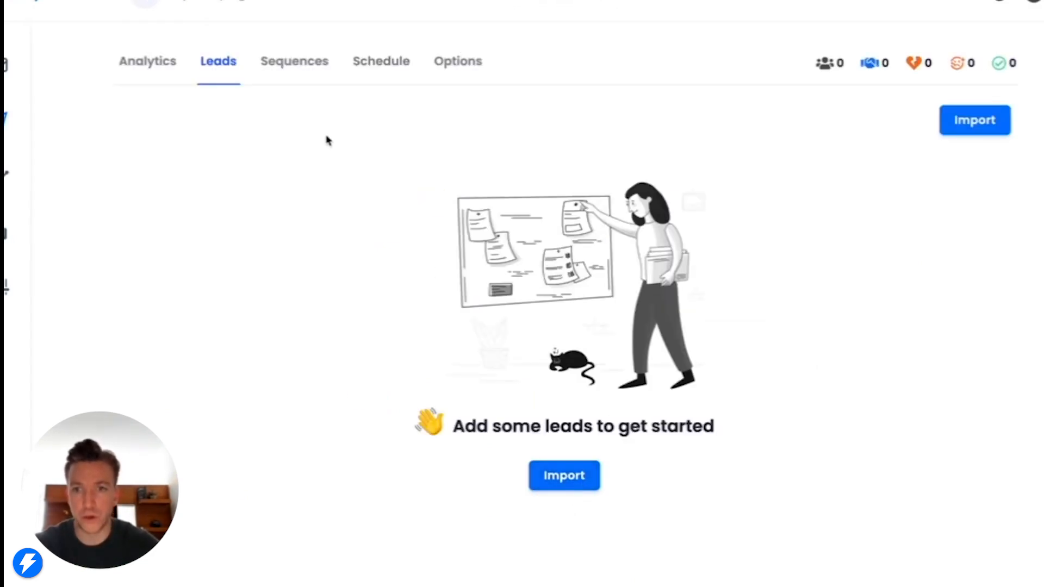
Check the sequence and schedule, then set the campaign to send from all 12 accounts with a 200 daily limit
left_click(294, 61)
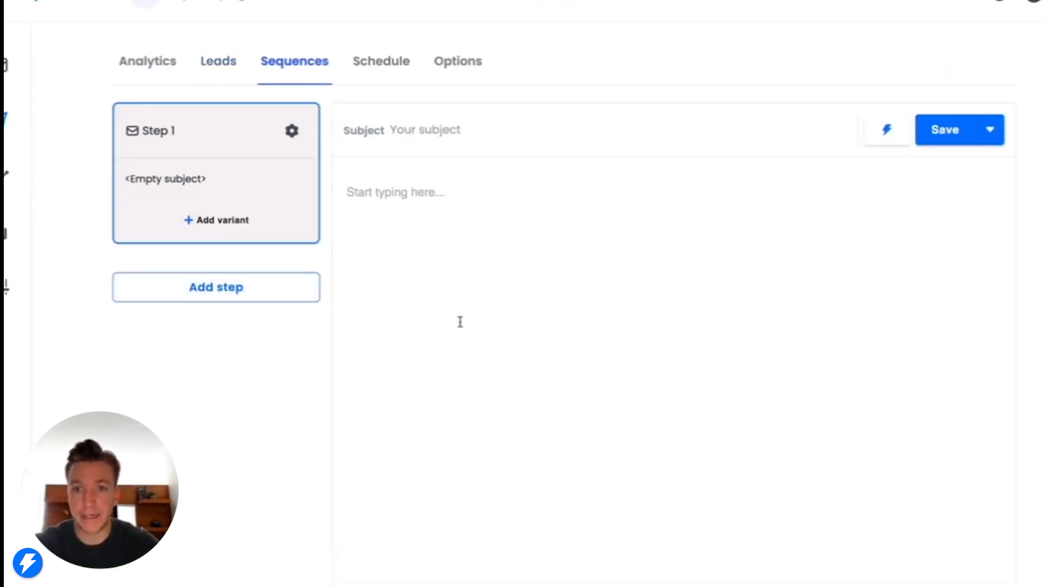
left_click(381, 61)
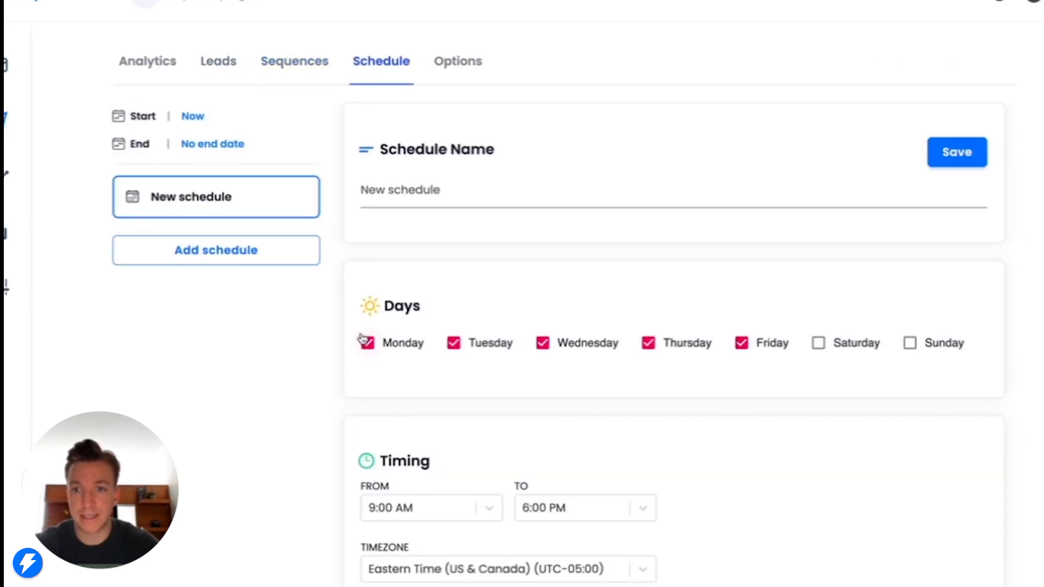
left_click(458, 61)
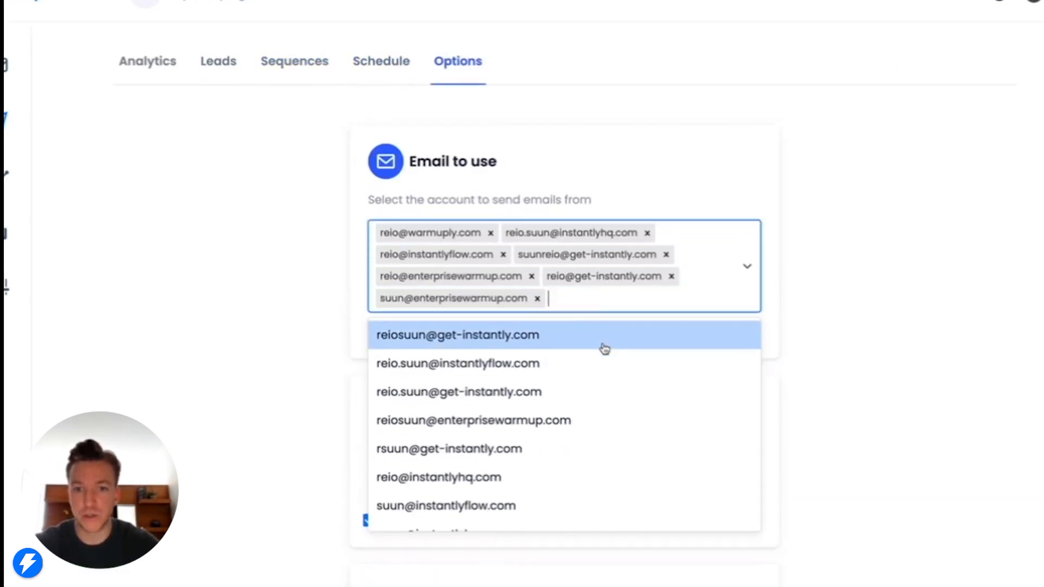
left_click(457, 335)
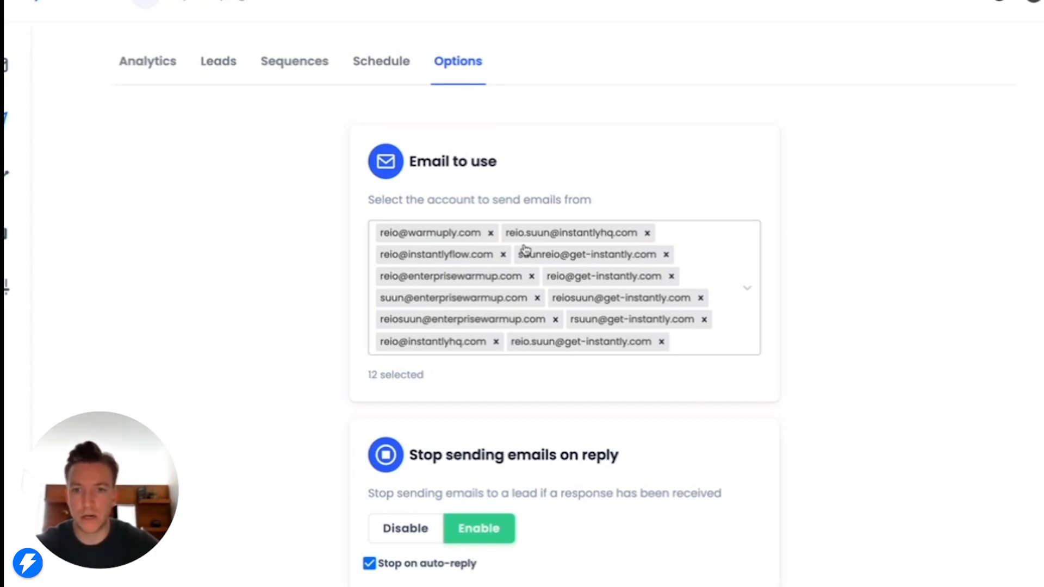
left_click(218, 61)
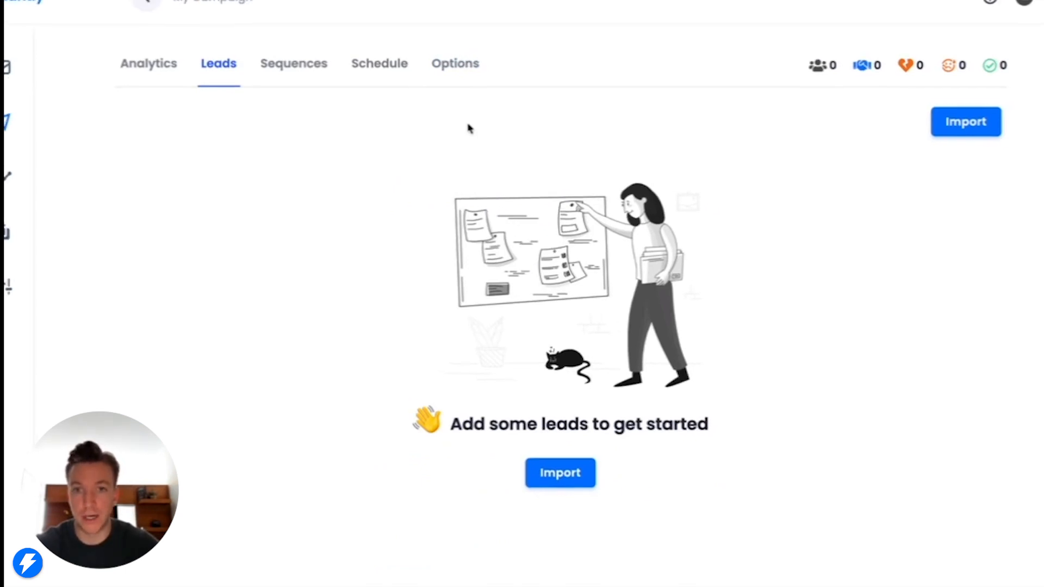
left_click(454, 64)
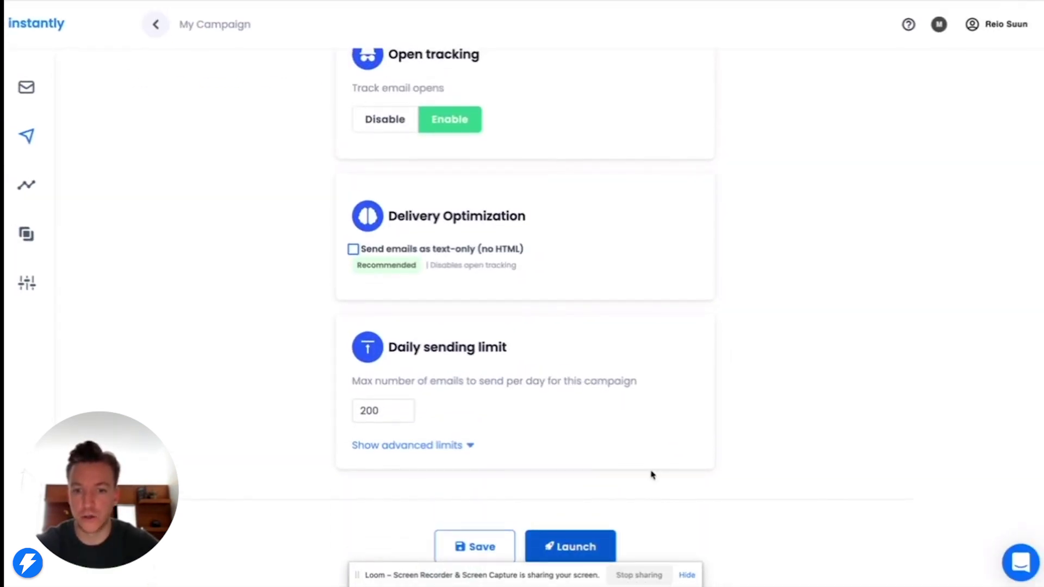
mouse_move(741, 380)
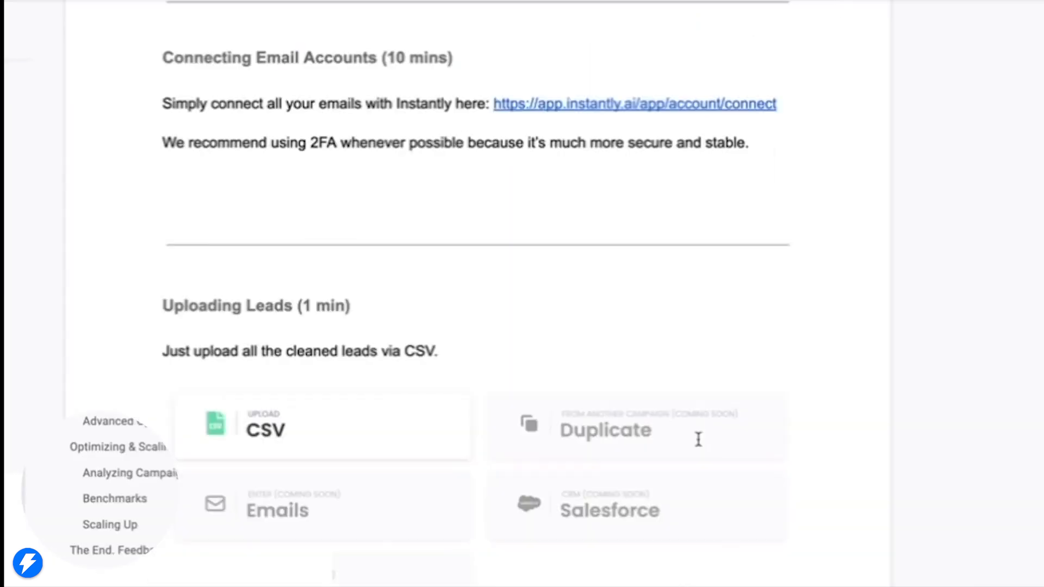
Scroll the guide past Uploading Leads to the Email Copy section and Step 1 of the sequence
scroll("down", 3)
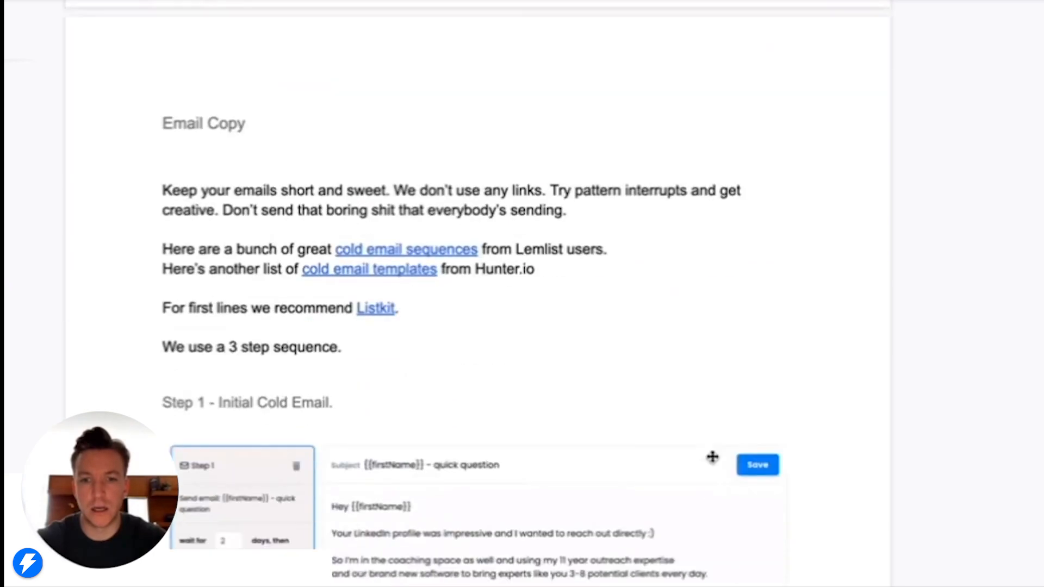
scroll("down", 3)
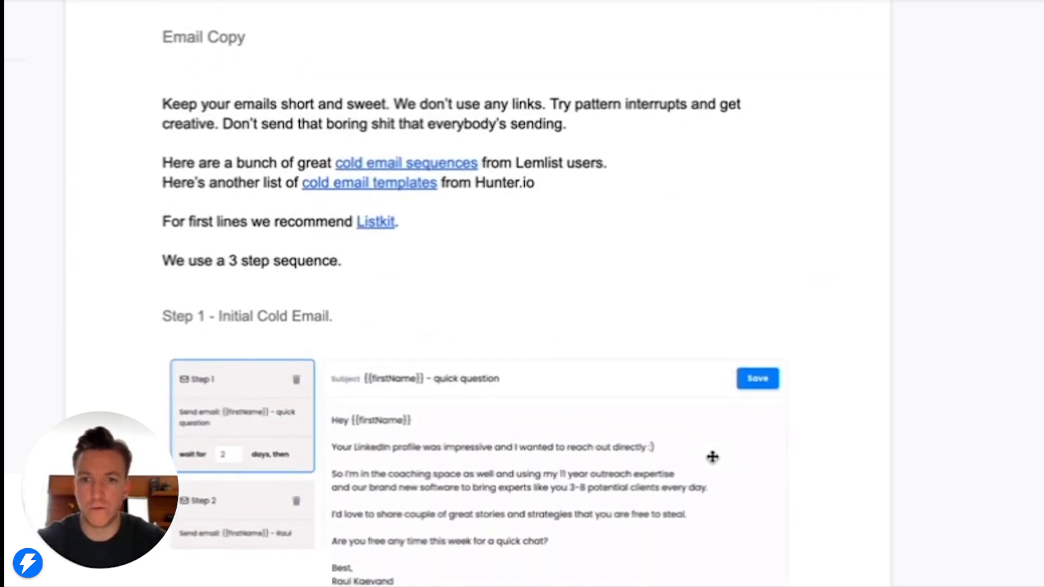
mouse_move(602, 382)
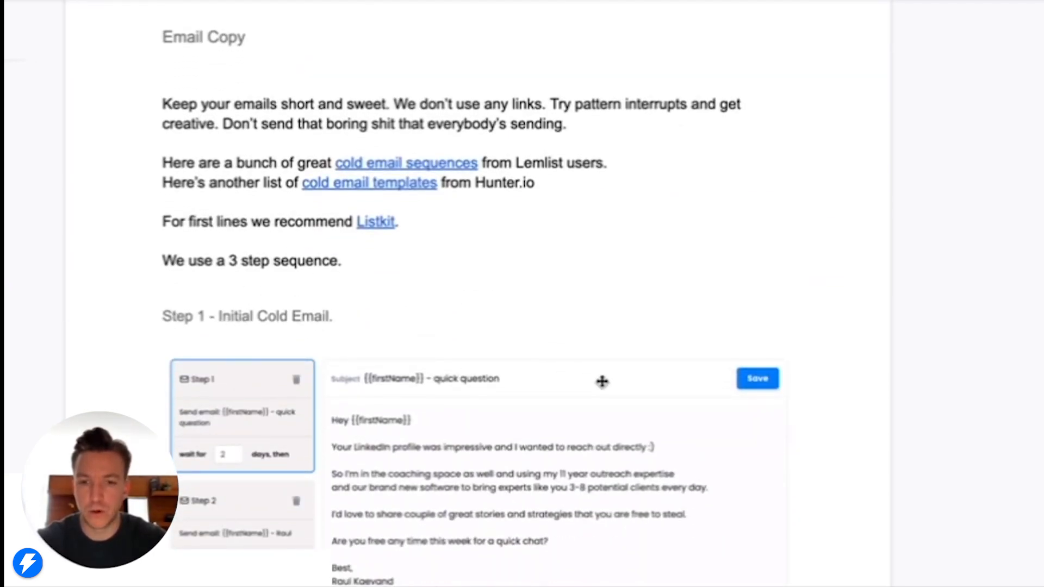
scroll("down", 3)
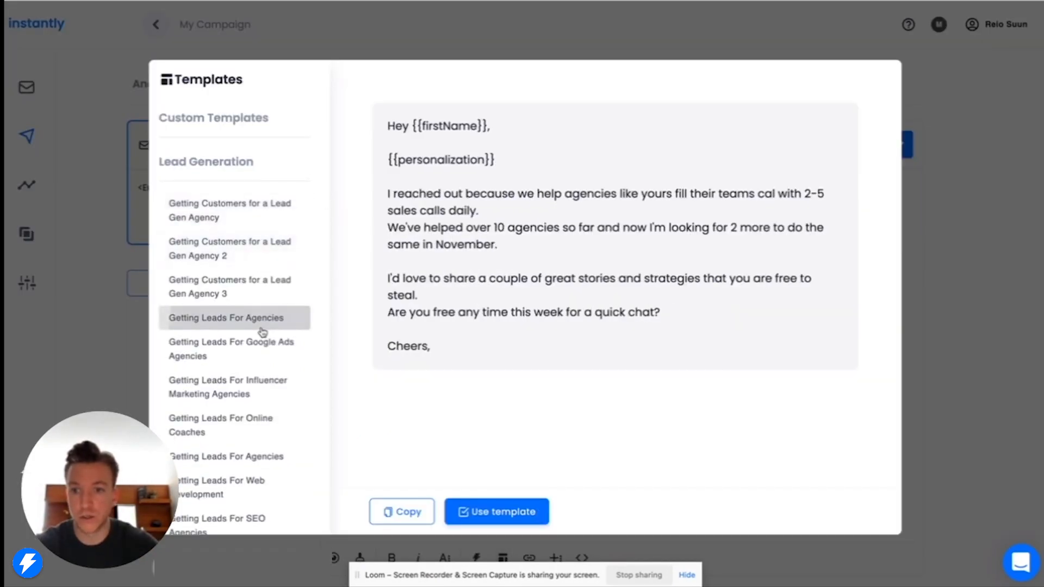
Scroll to preview the Getting Leads For Agencies lead-generation template
scroll("down", 3)
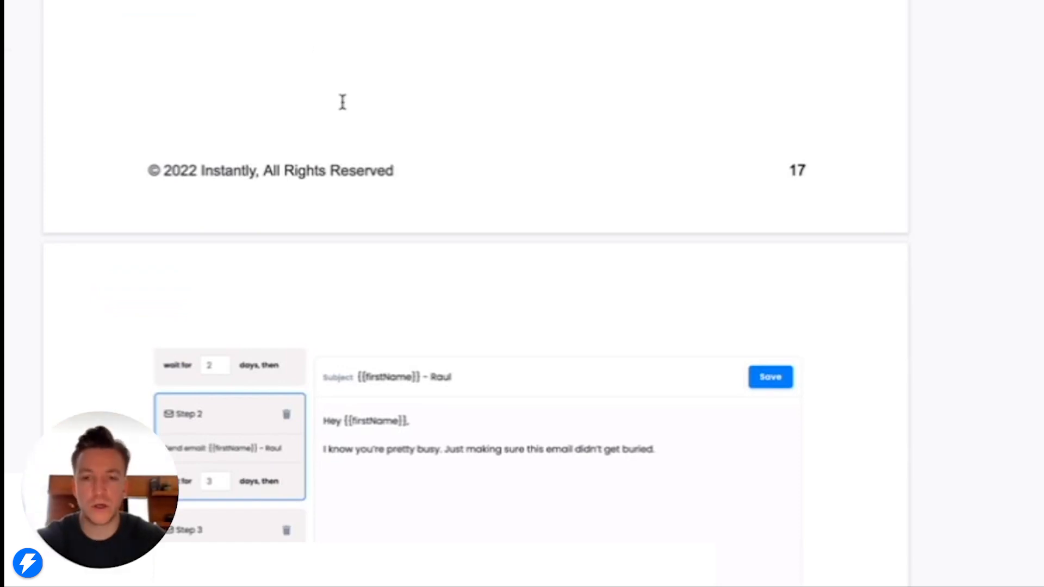
mouse_move(544, 281)
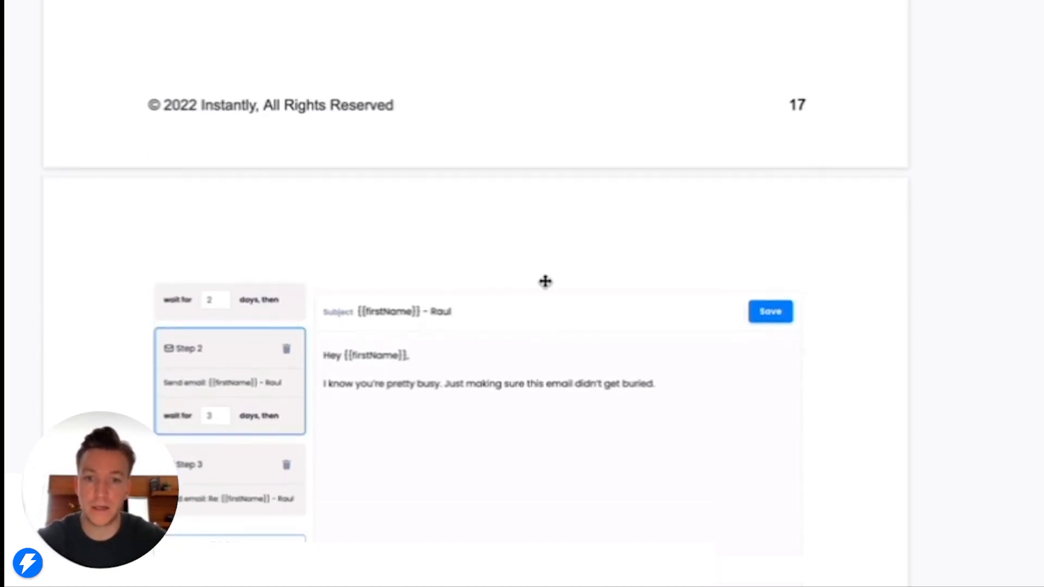
Scroll from Step 2 past the schedule and sending accounts to the Daily Sending Limit advice
scroll("down", 3)
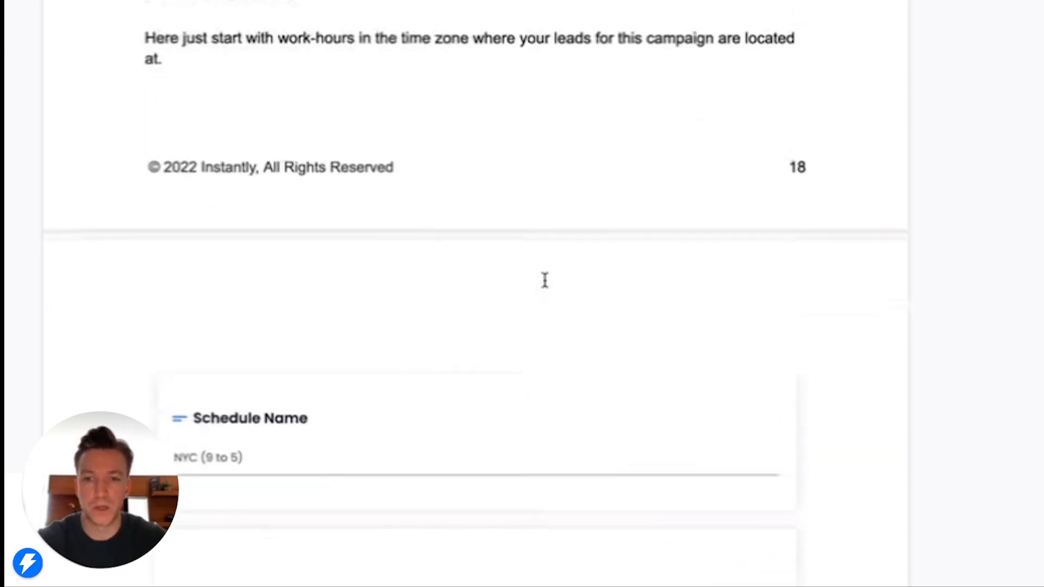
scroll("up", 3)
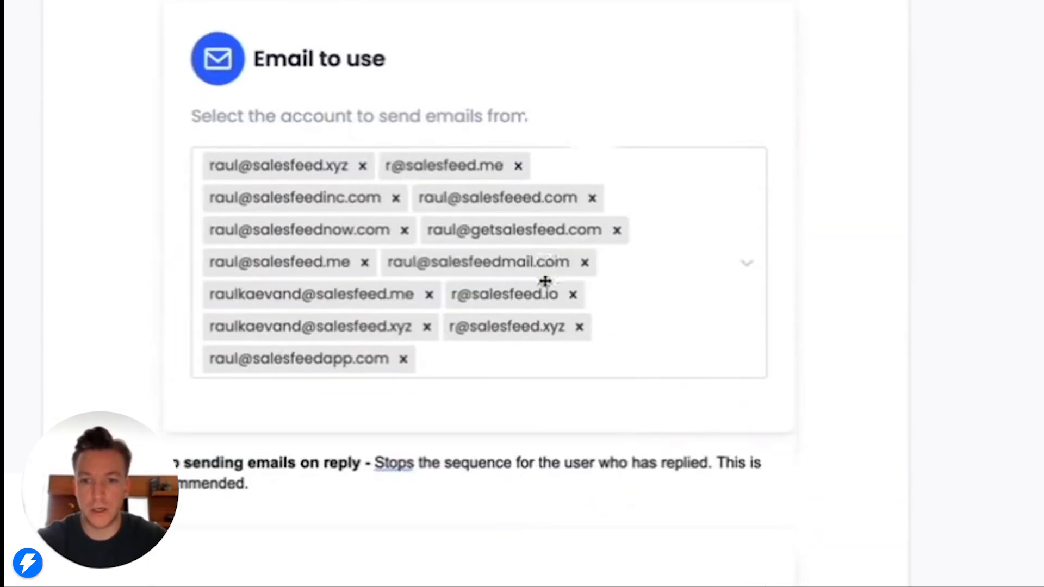
scroll("down", 3)
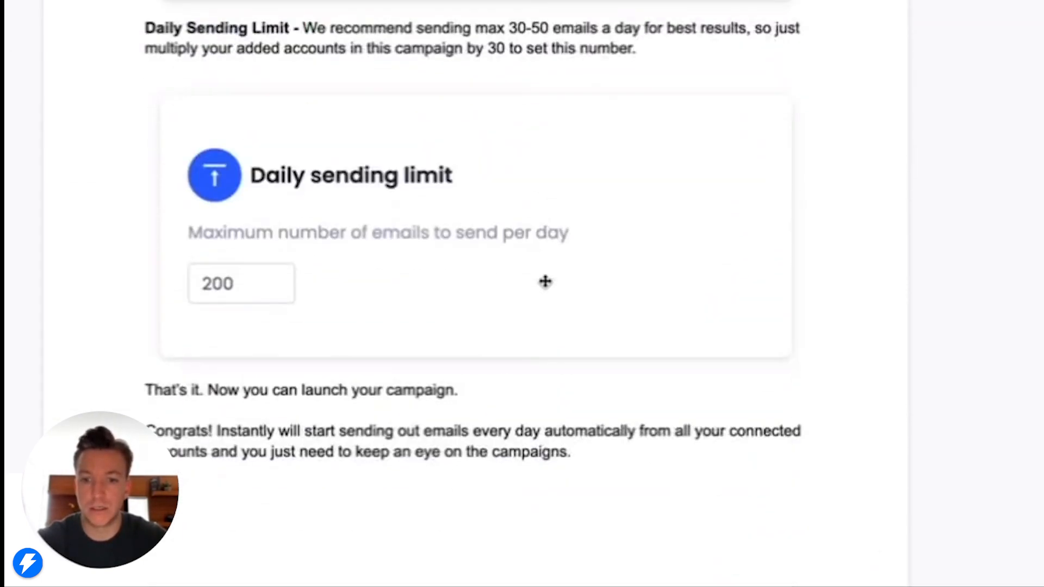
scroll("down", 3)
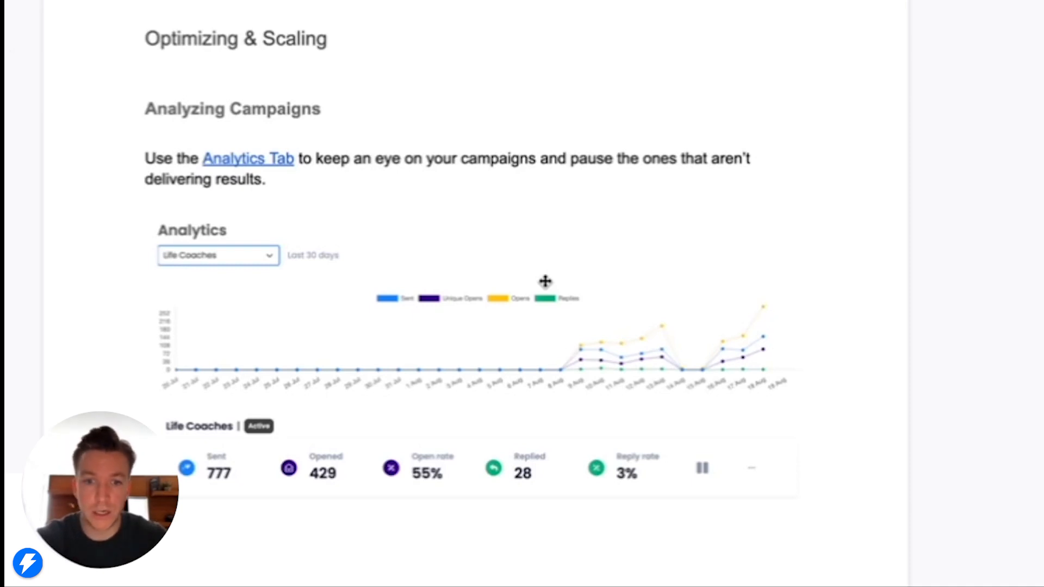
mouse_move(433, 474)
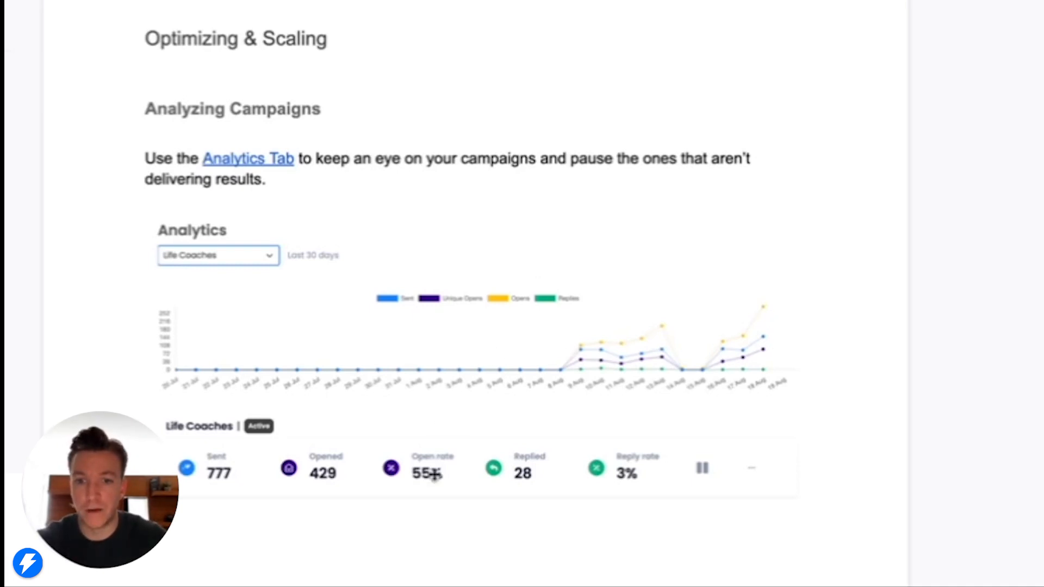
mouse_move(435, 402)
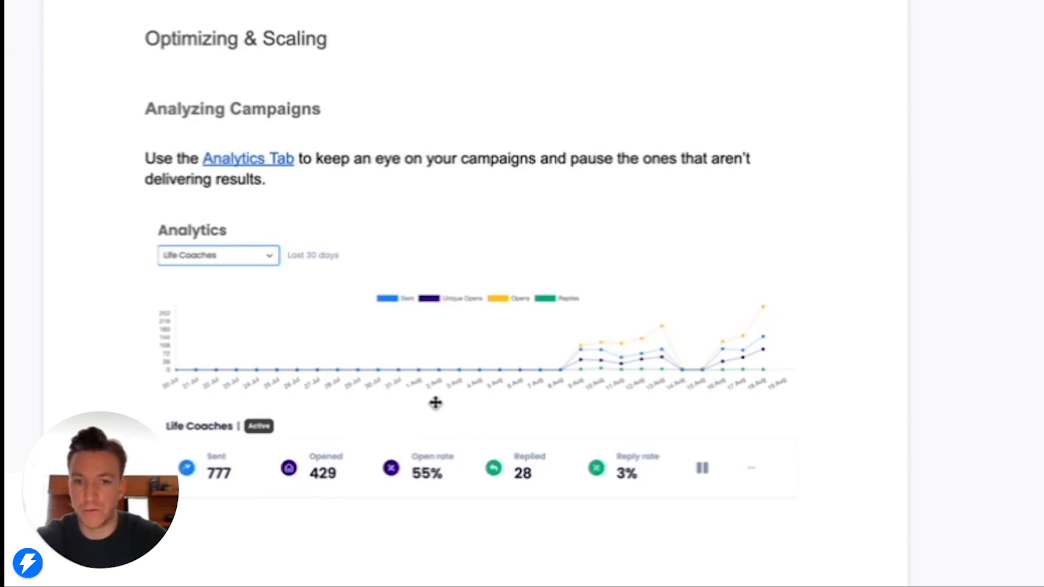
Scroll through Optimizing & Scaling and Benchmarks into the Scaling Up section
scroll("down", 3)
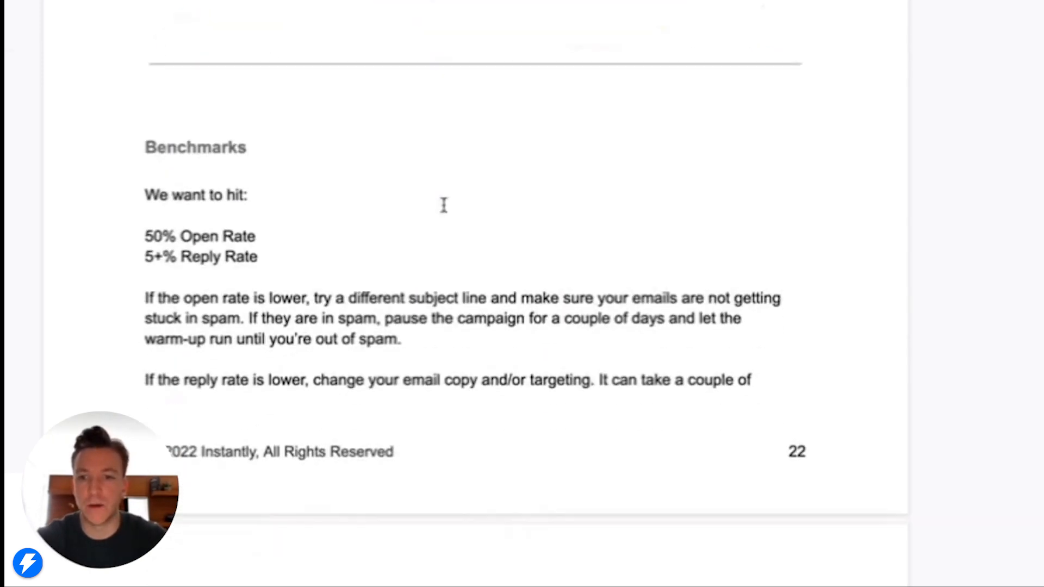
scroll("down", 3)
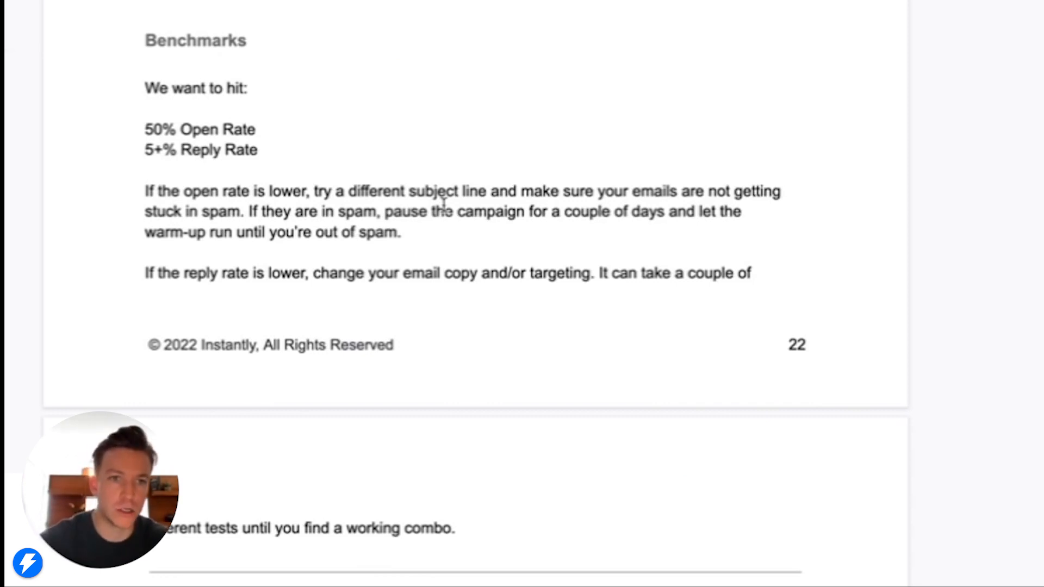
scroll("down", 3)
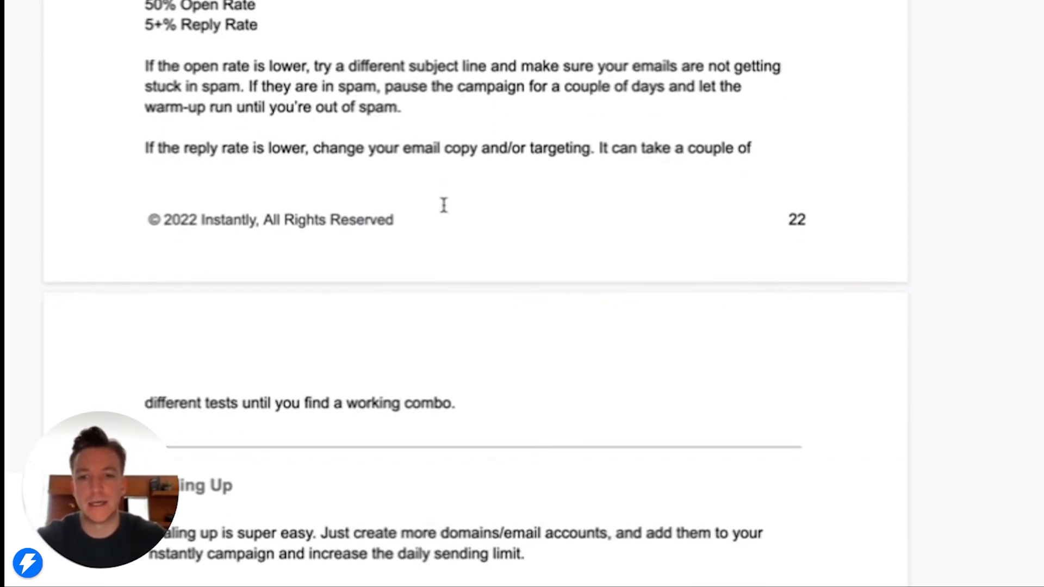
scroll("down", 3)
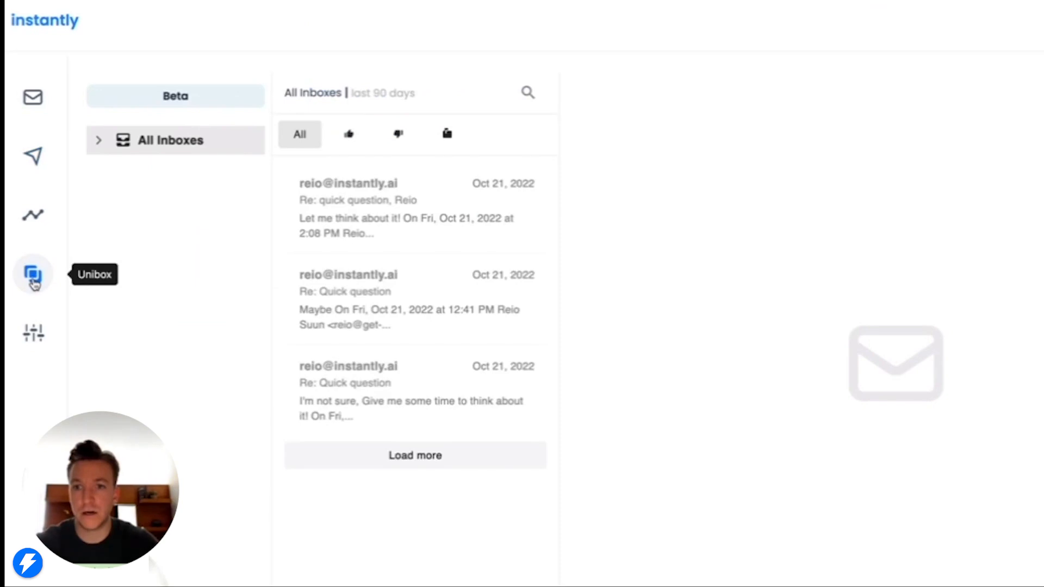
mouse_move(391, 347)
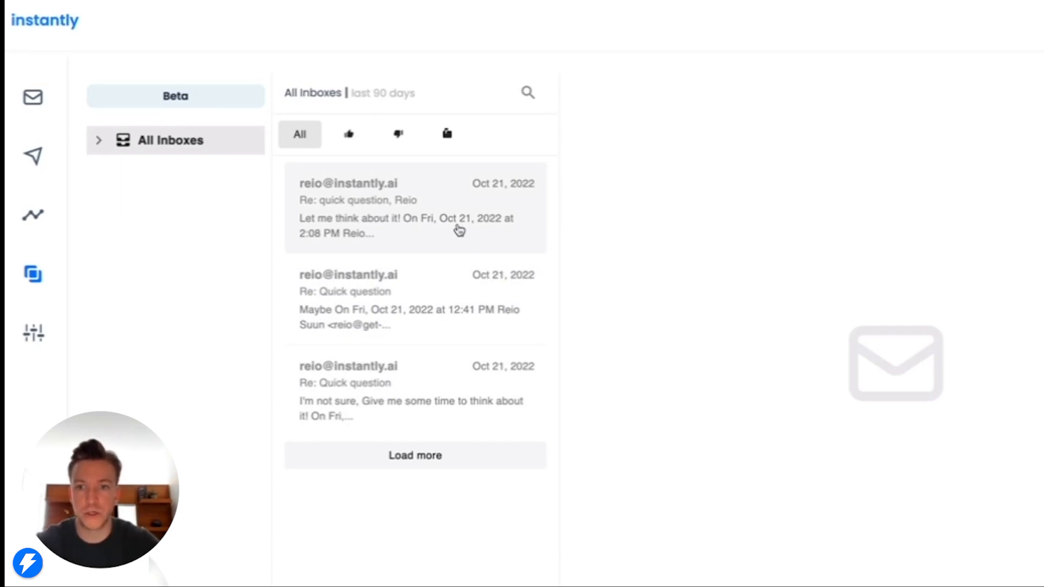
mouse_move(420, 442)
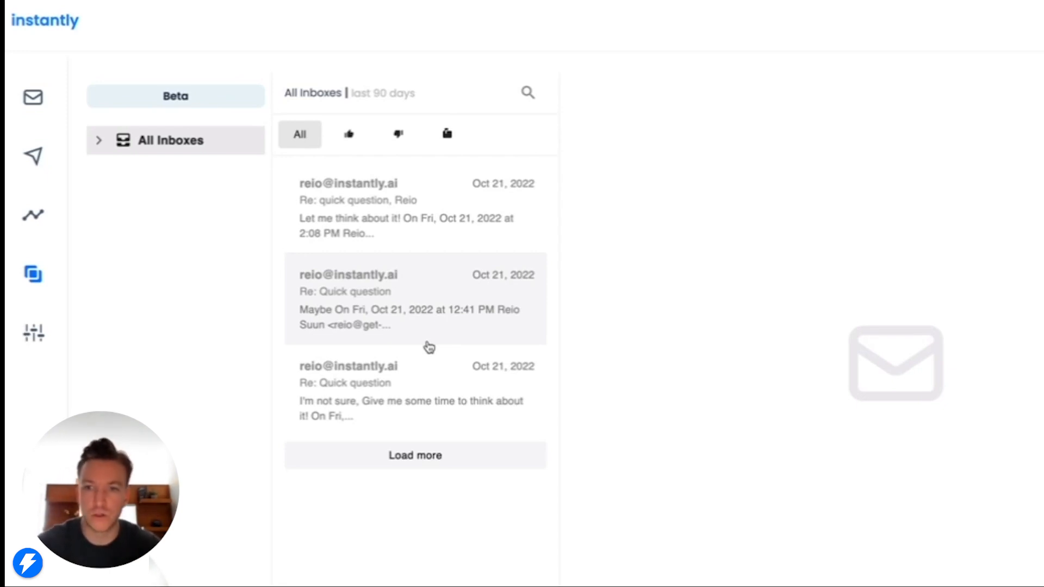
Expand All Inboxes in Unibox to list the twelve connected accounts, then collapse it
left_click(99, 141)
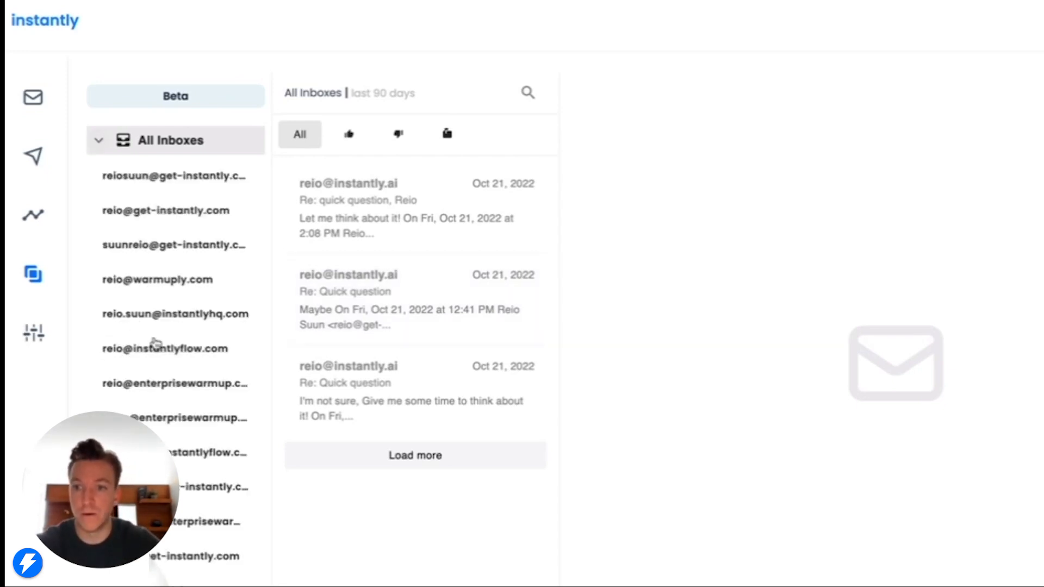
left_click(98, 140)
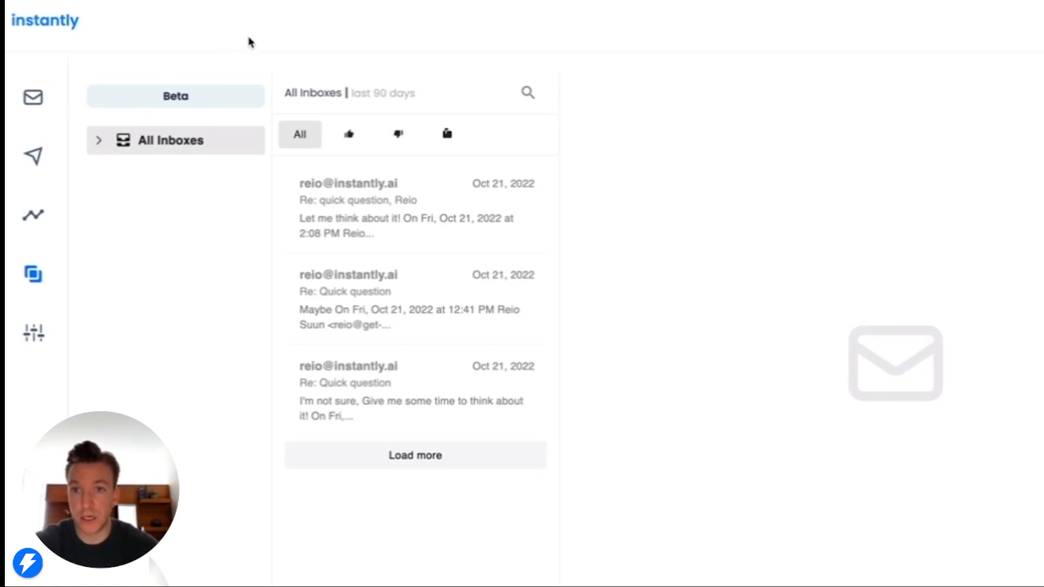
mouse_move(316, 43)
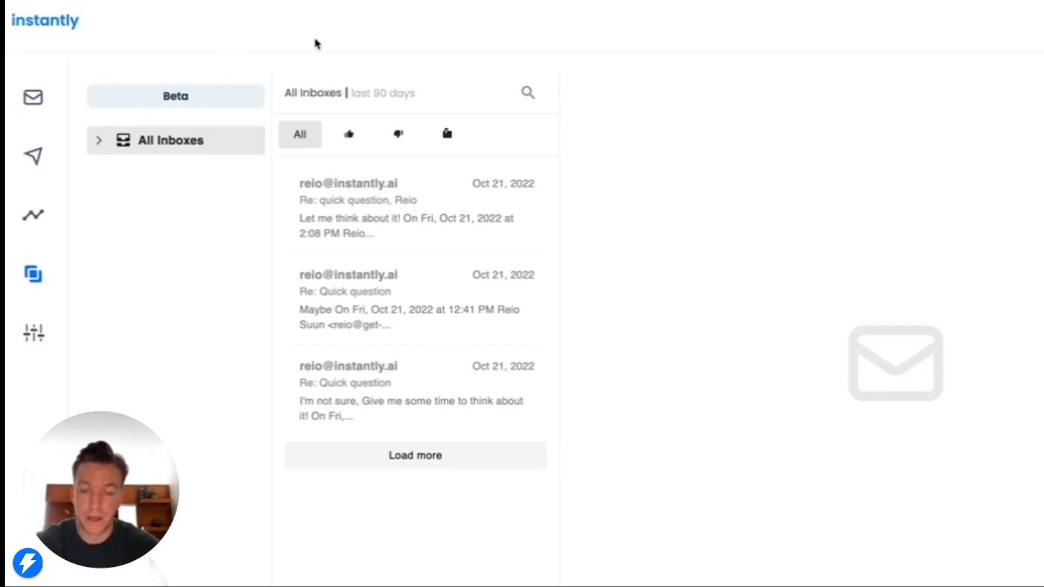
mouse_move(316, 44)
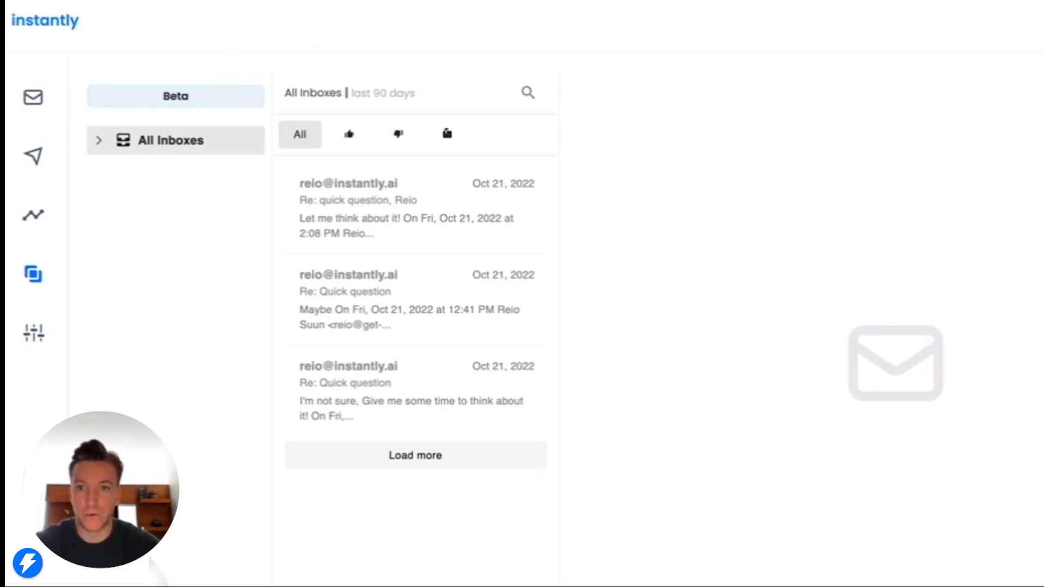